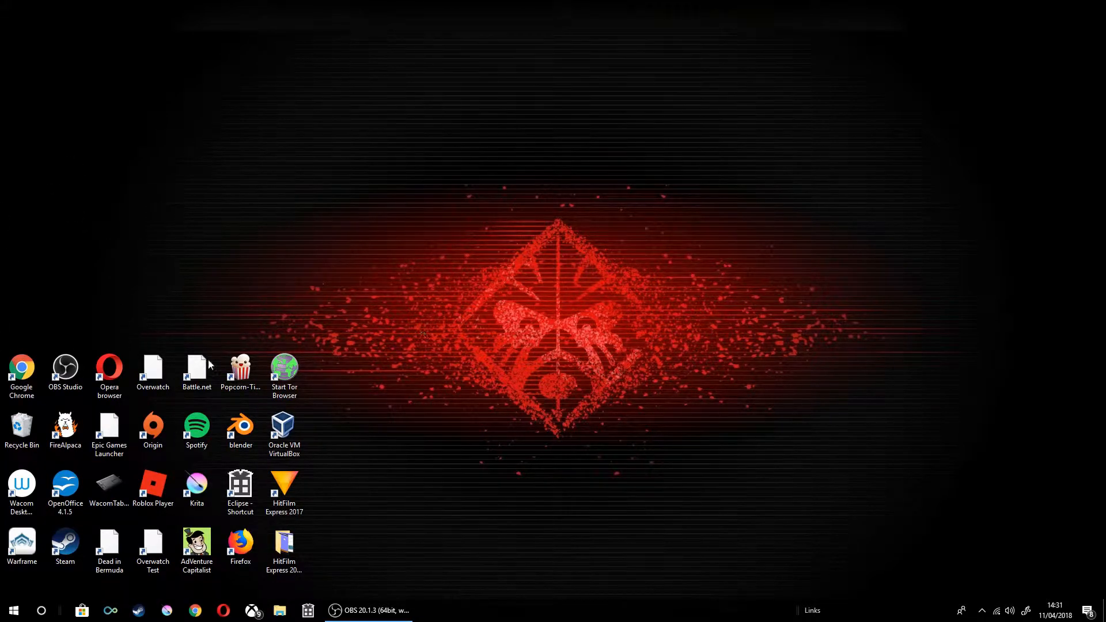
- Launch Google Chrome and load obsproject.com in a new tab
left_click(240, 369)
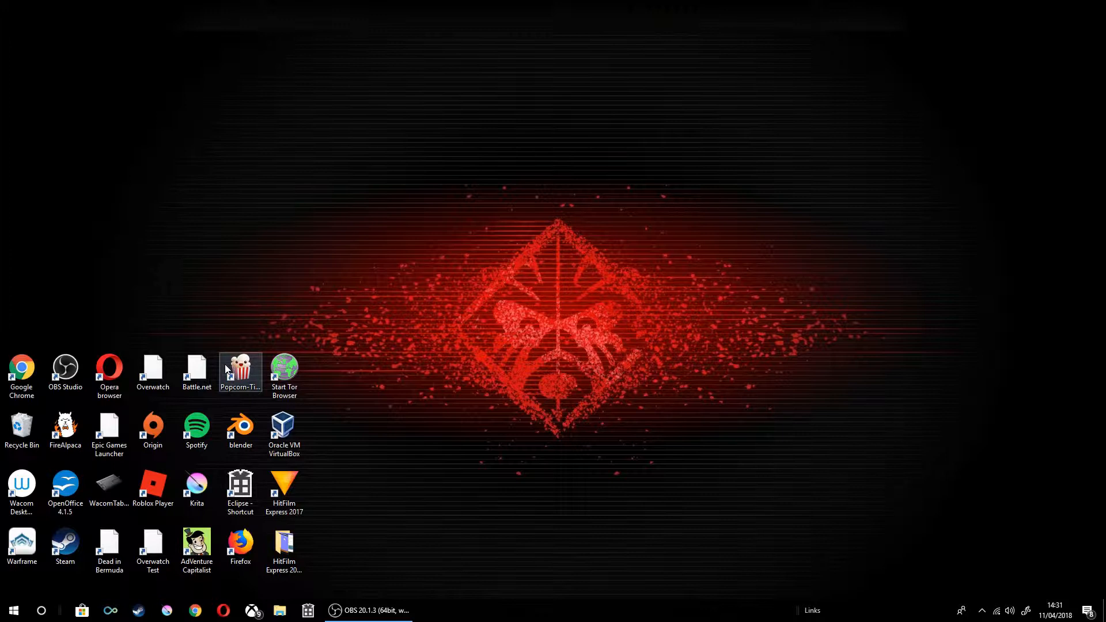
mouse_move(337, 319)
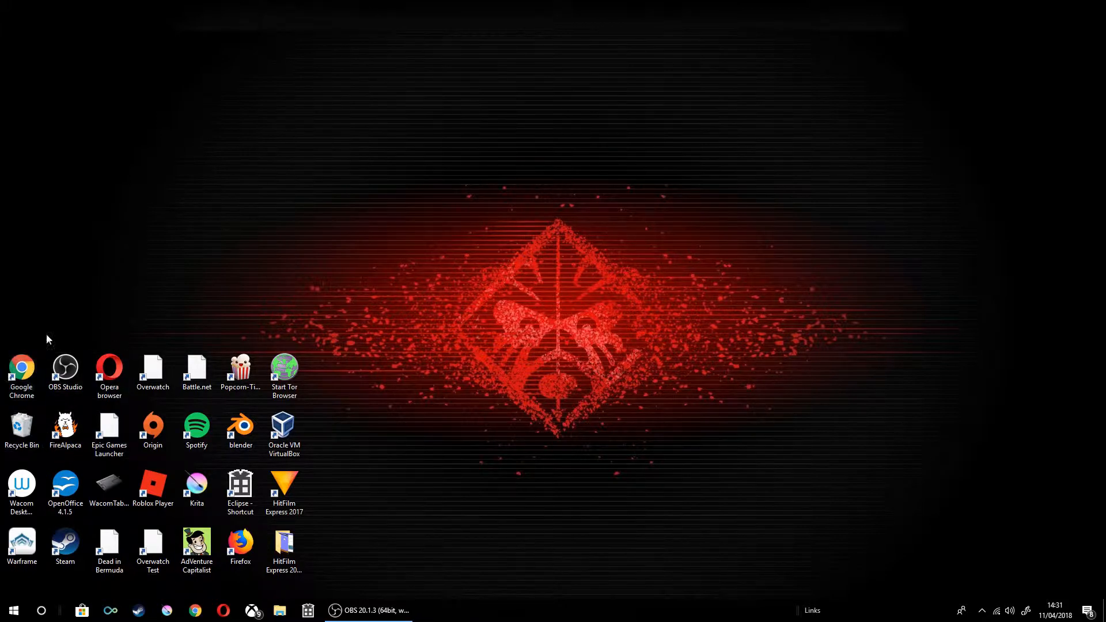
mouse_move(524, 323)
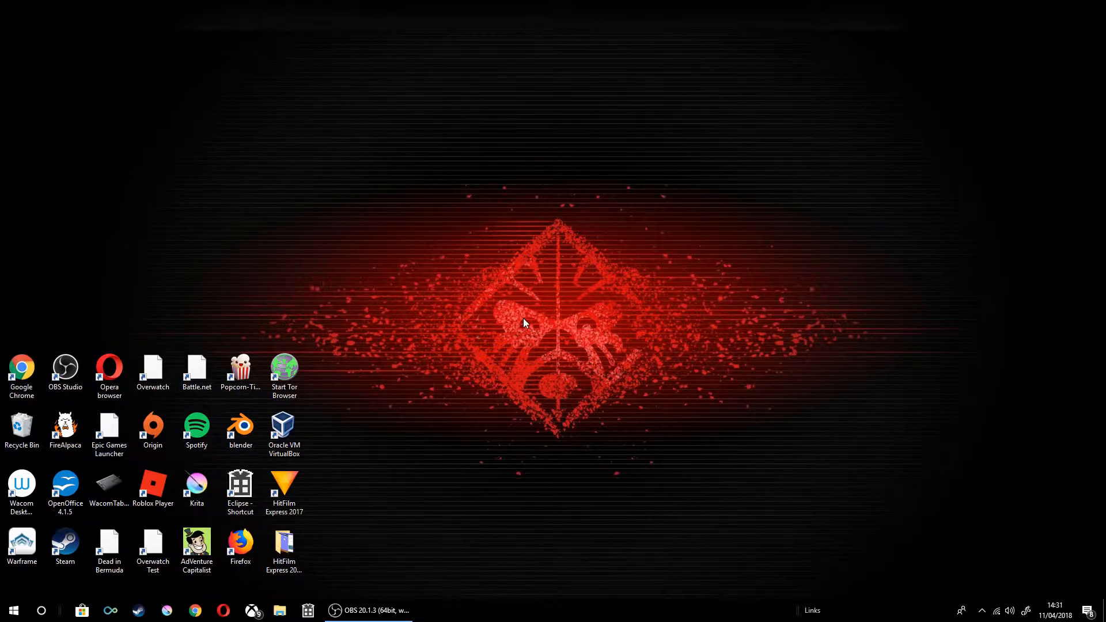
mouse_move(41, 335)
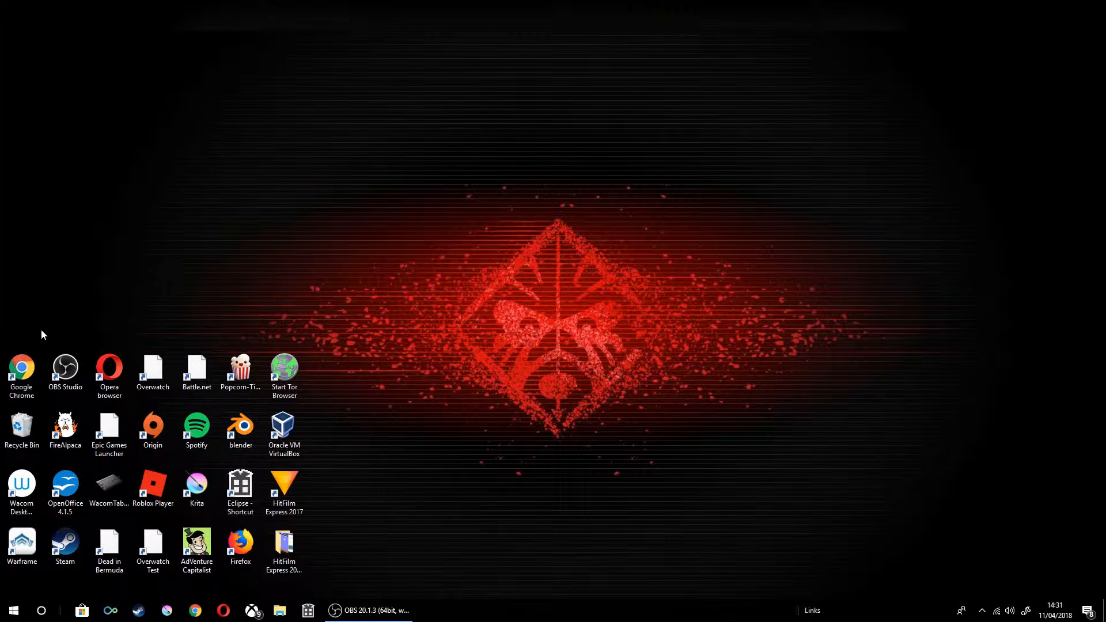
left_click(64, 487)
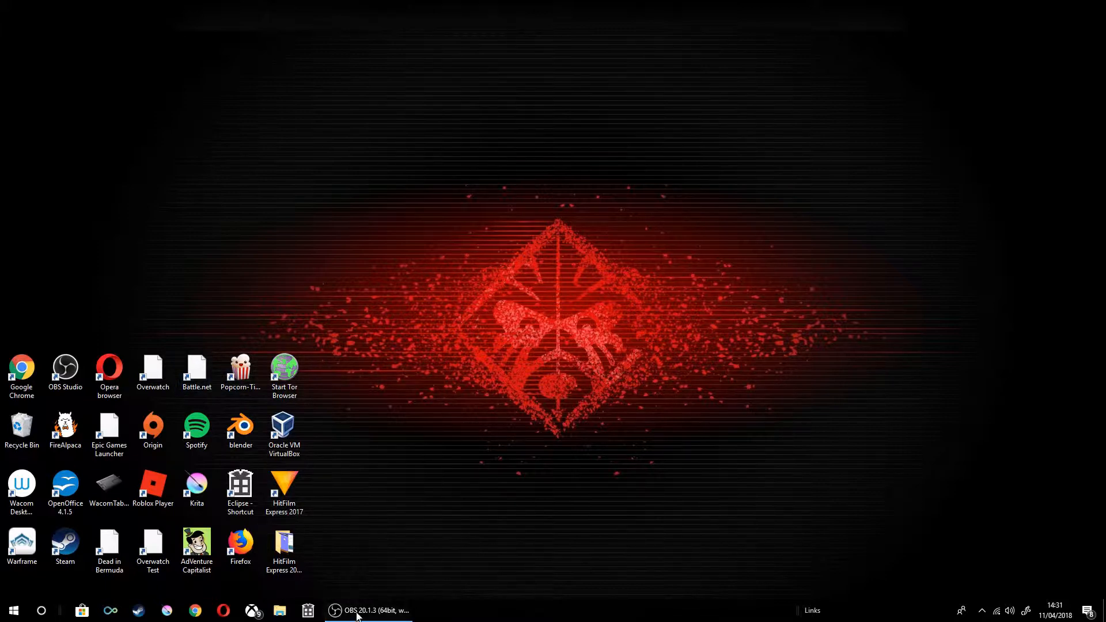
left_click(197, 427)
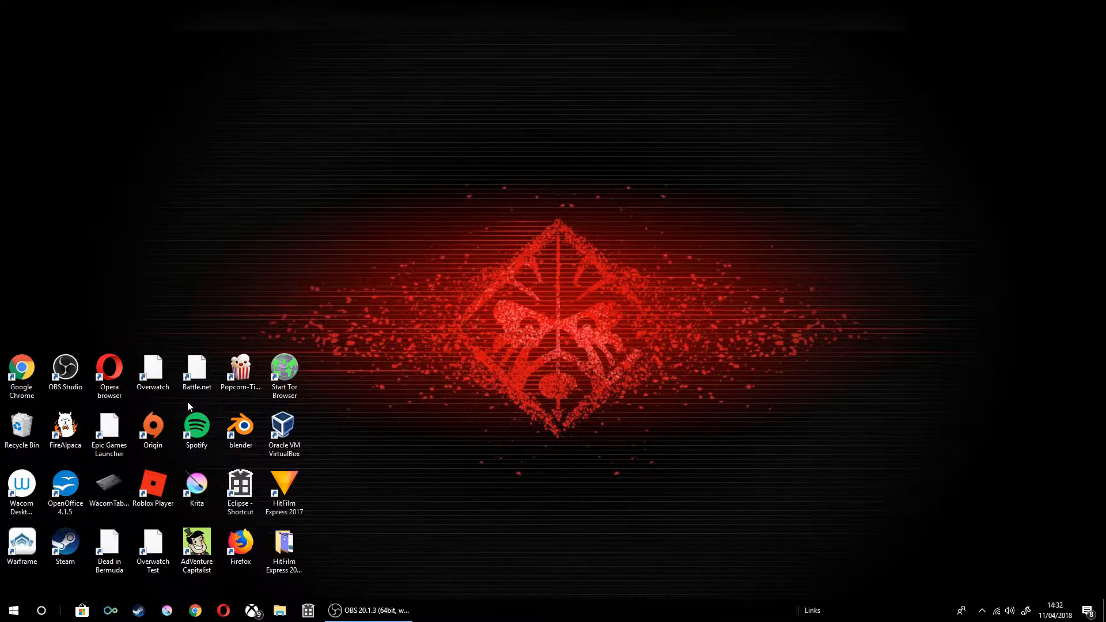
left_click(21, 371)
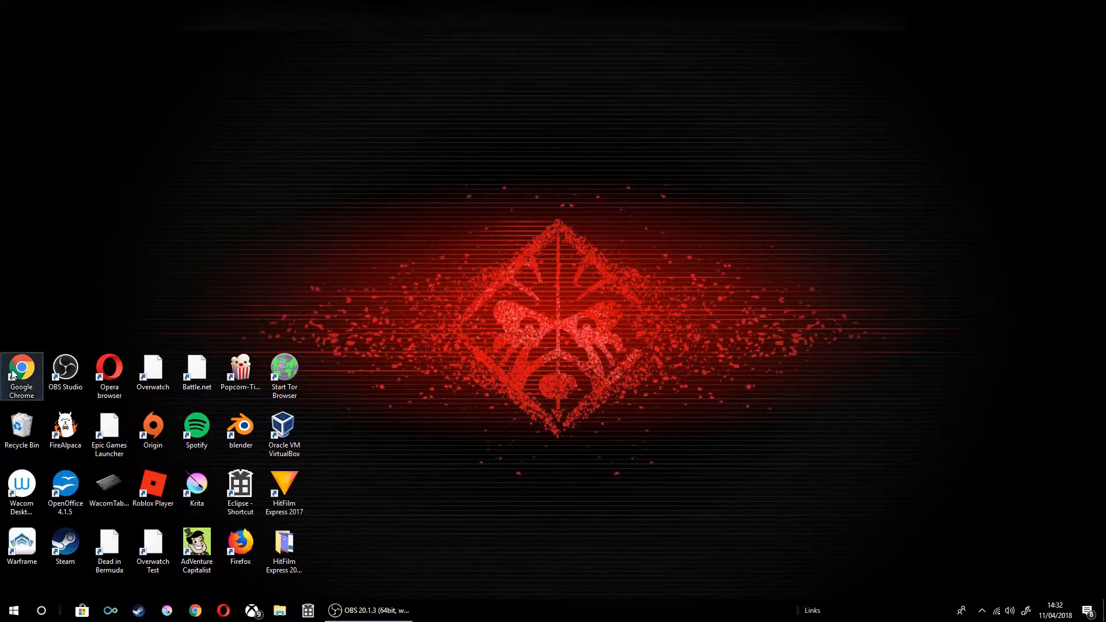
mouse_move(103, 344)
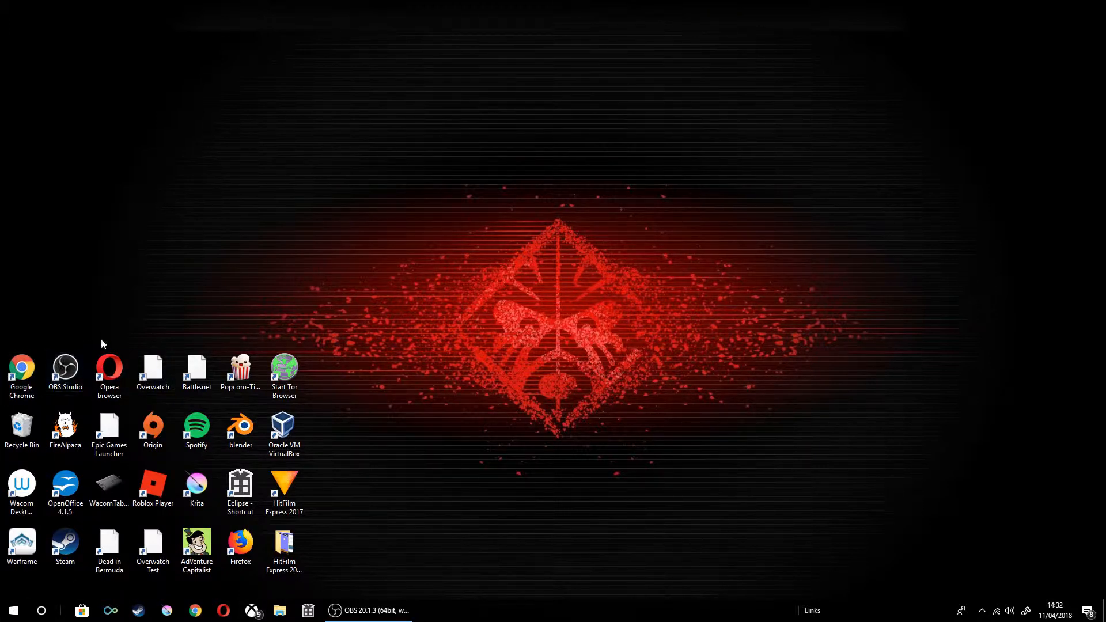
mouse_move(26, 353)
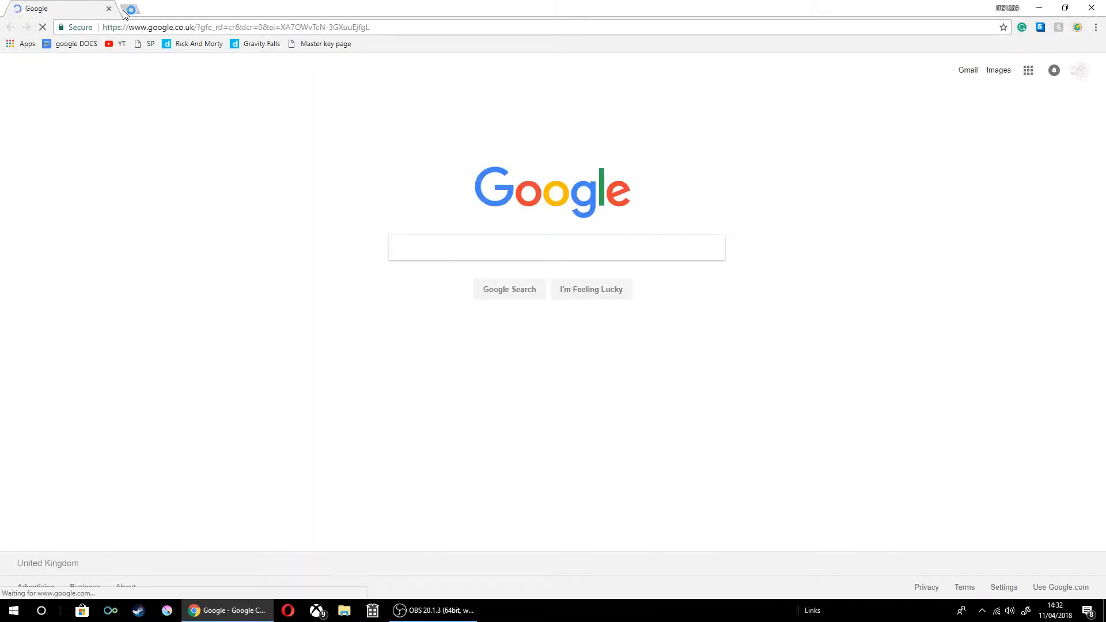
left_click(129, 8)
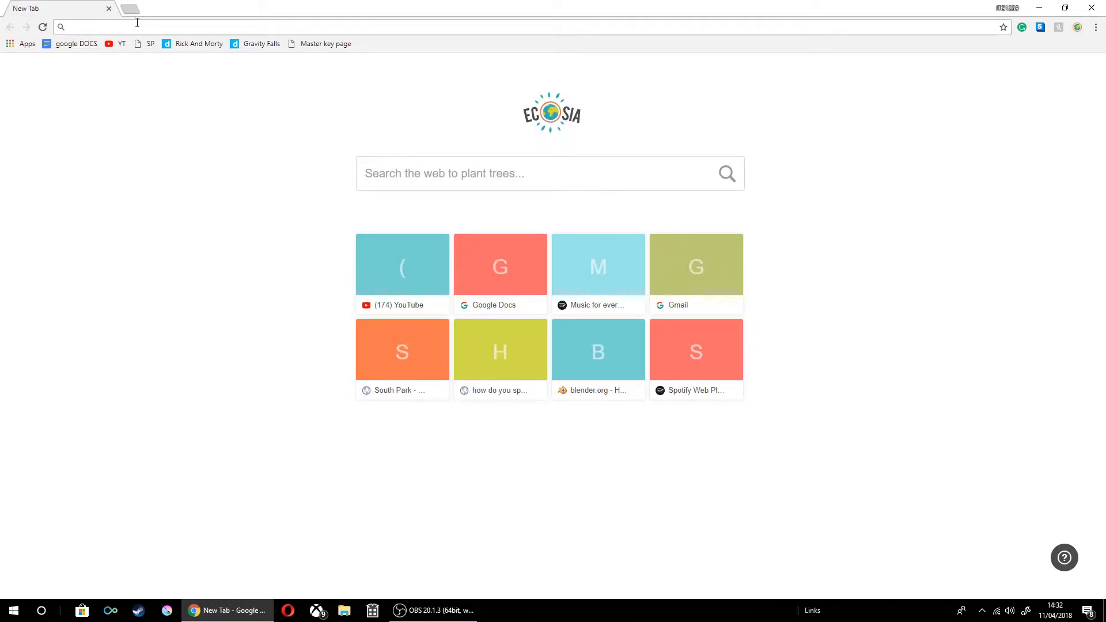
type("obsproject.com")
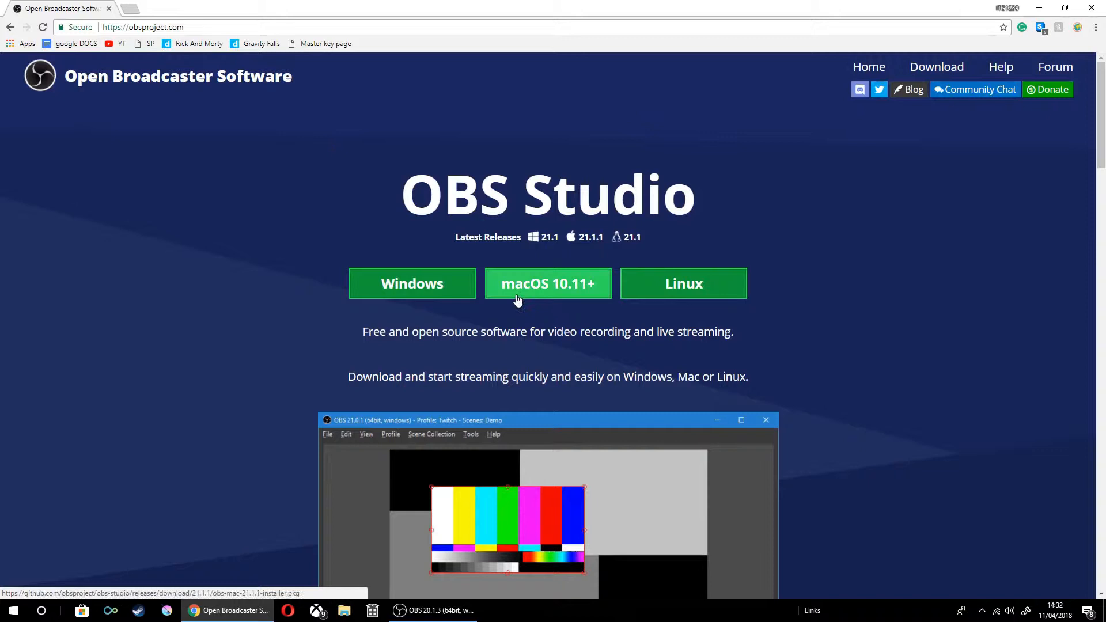
mouse_move(636, 283)
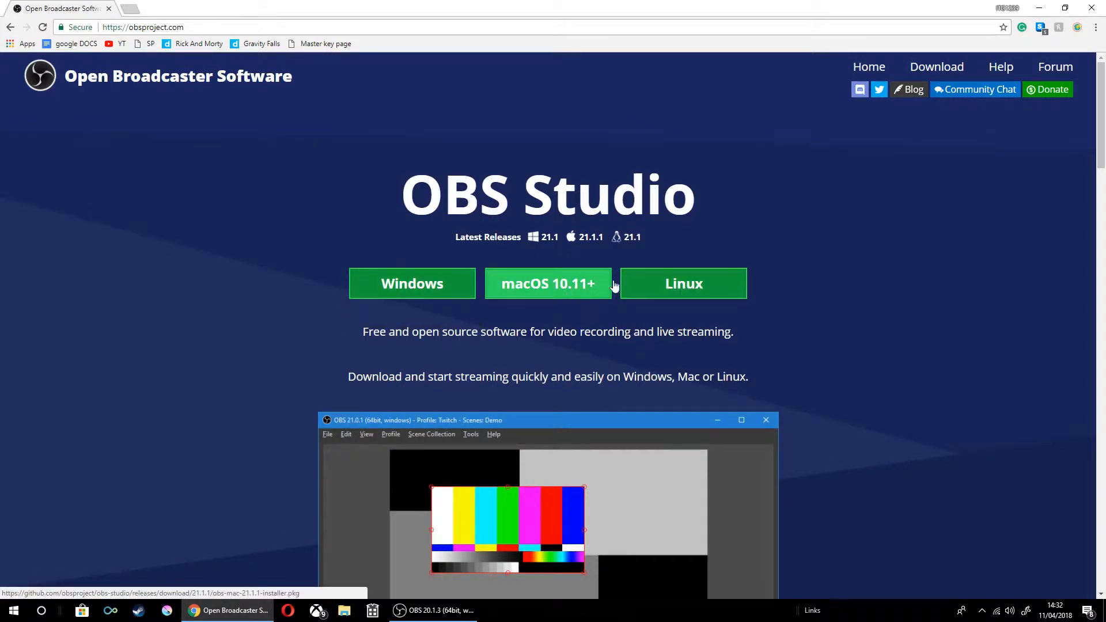
mouse_move(655, 250)
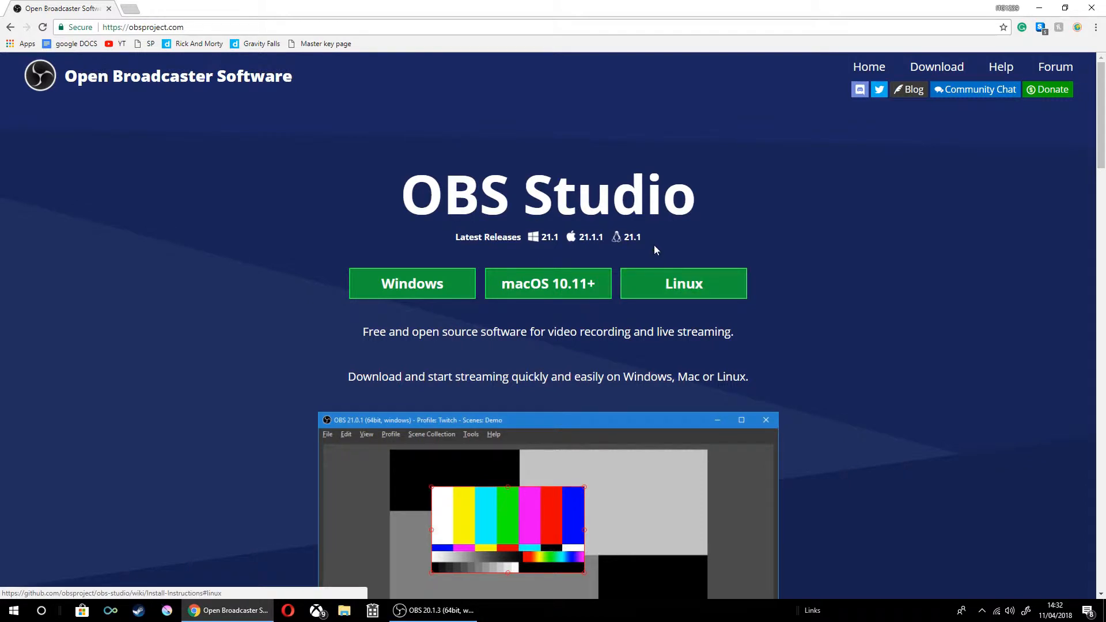
mouse_move(314, 549)
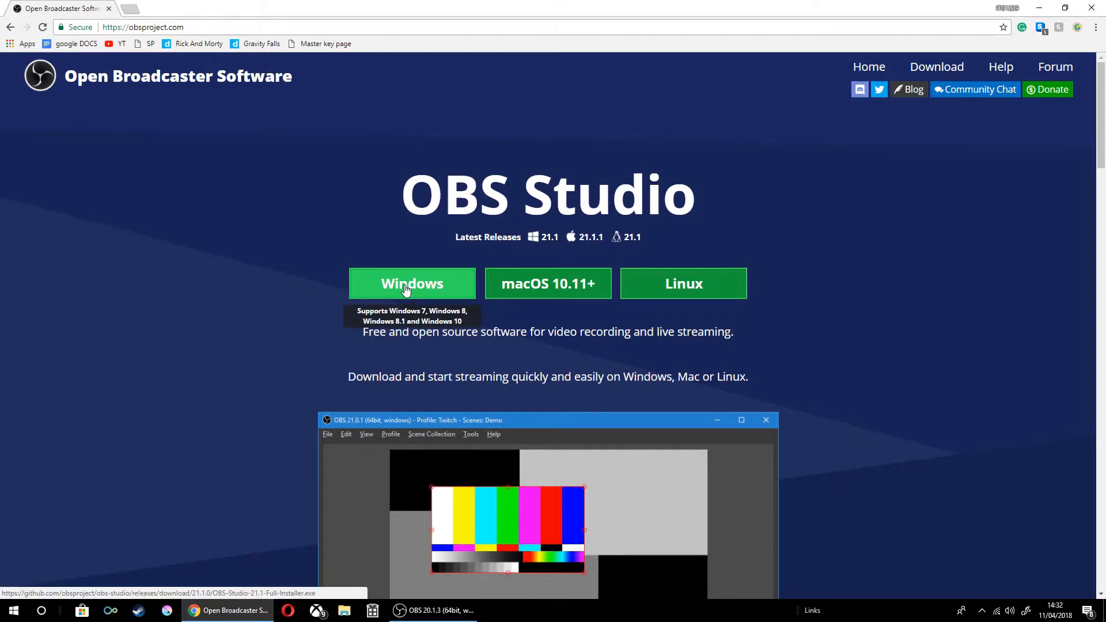
mouse_move(419, 293)
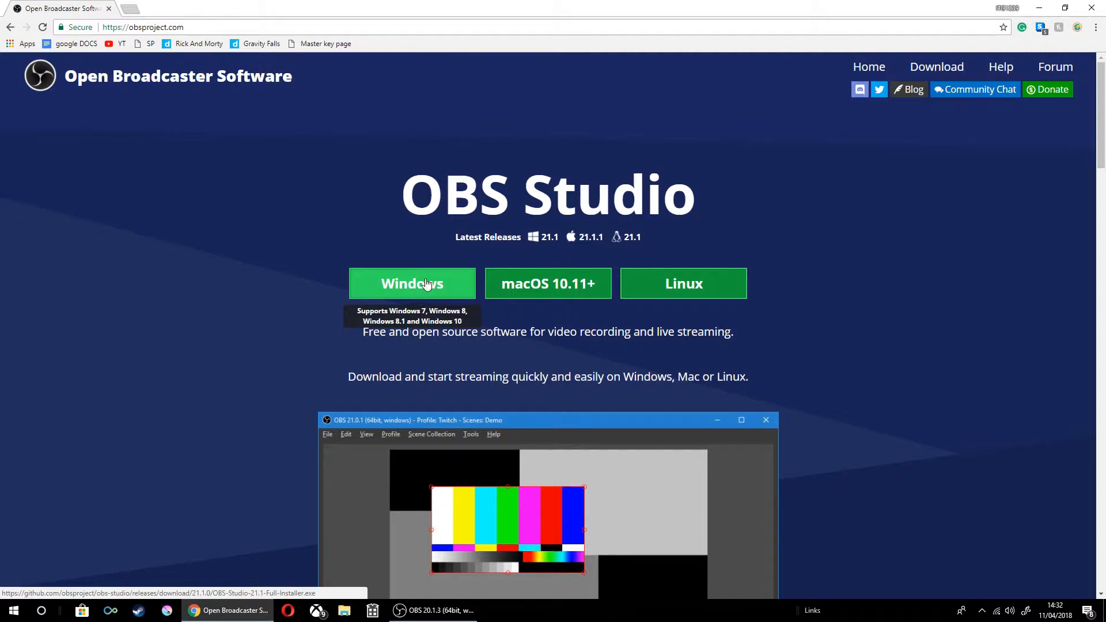
mouse_move(431, 302)
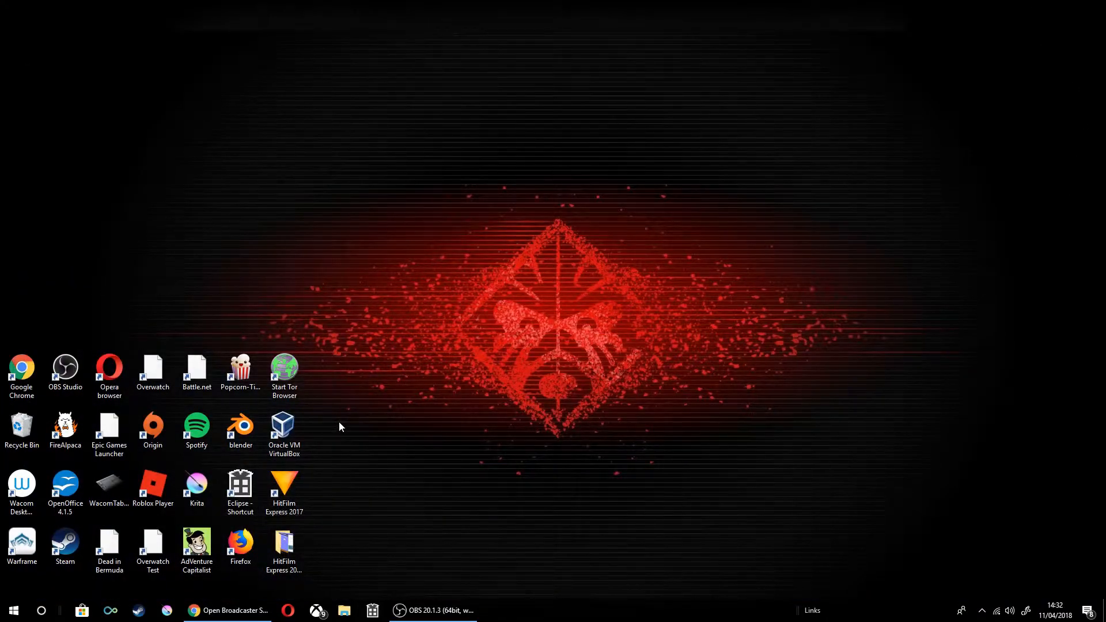
left_click(227, 611)
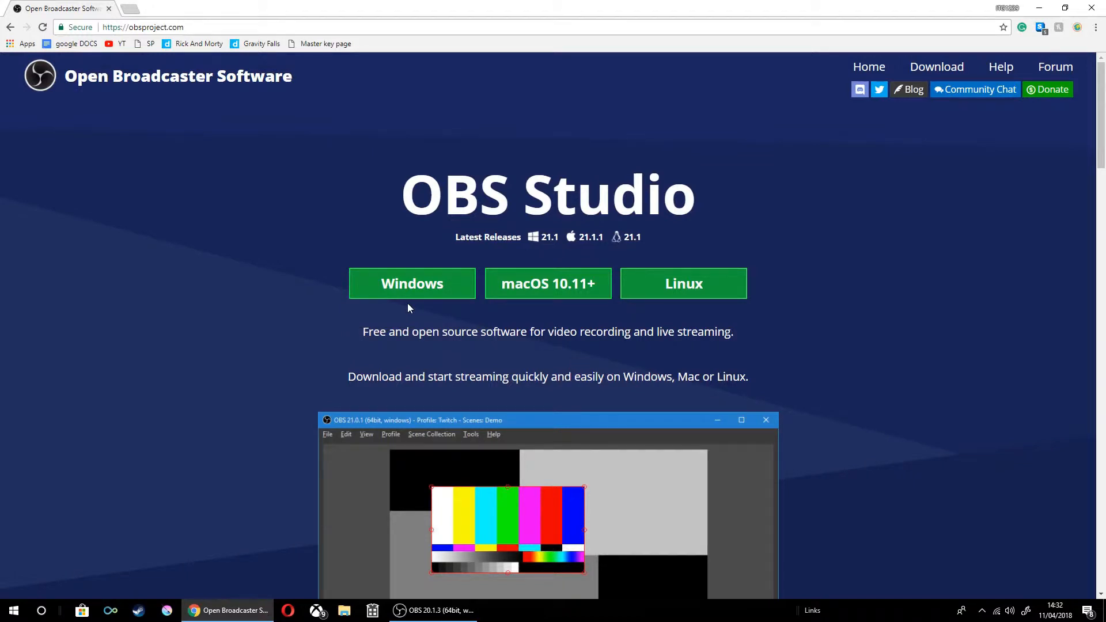
mouse_move(412, 283)
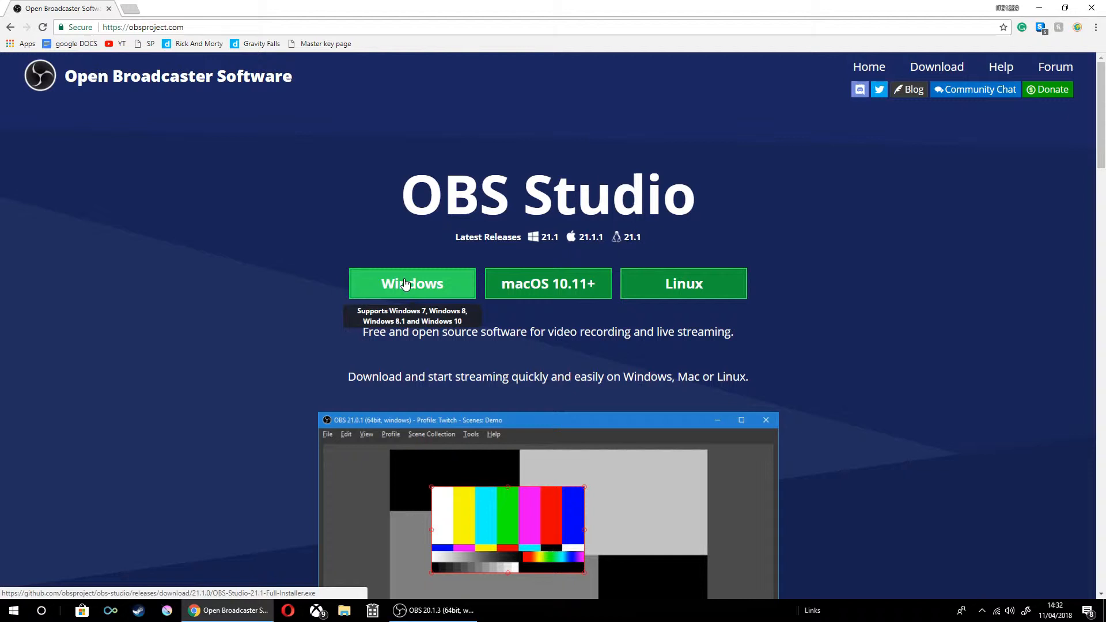
mouse_move(556, 239)
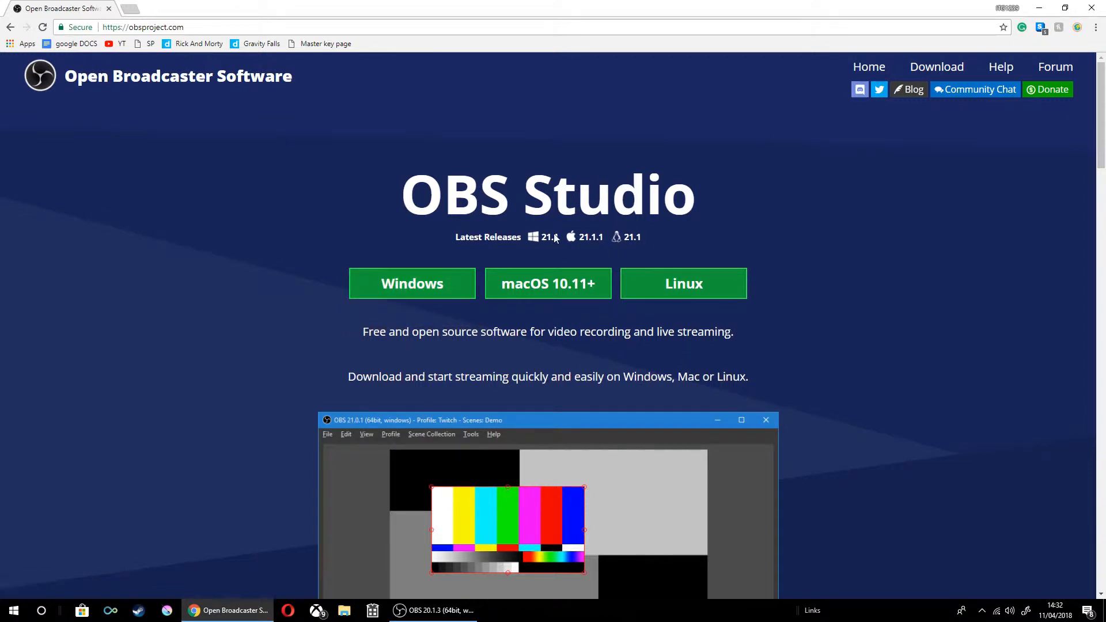
mouse_move(548, 284)
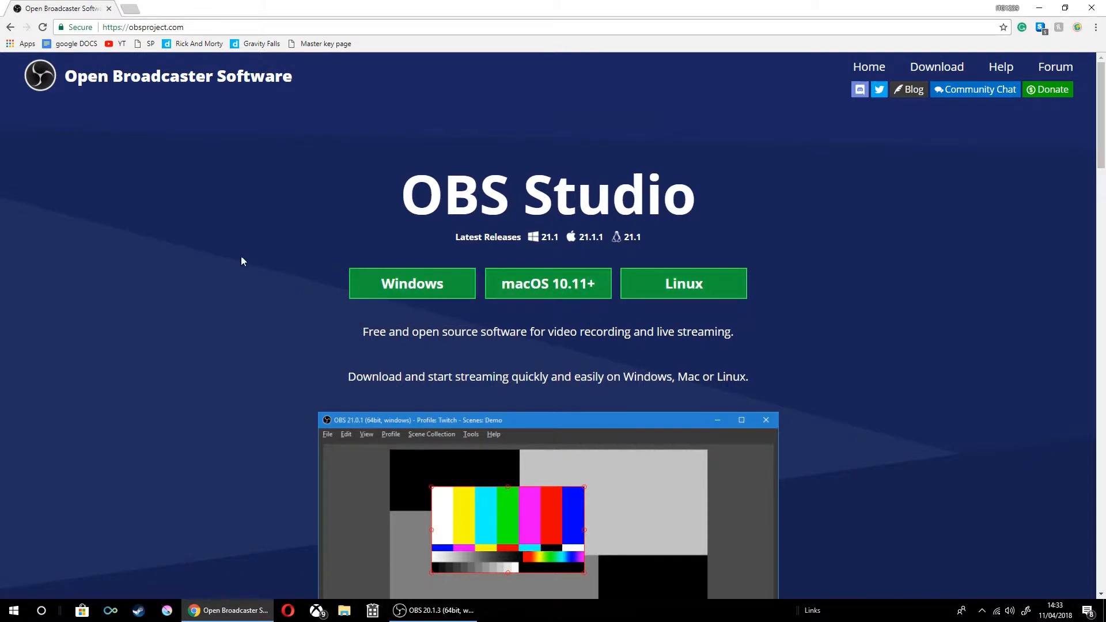
mouse_move(412, 284)
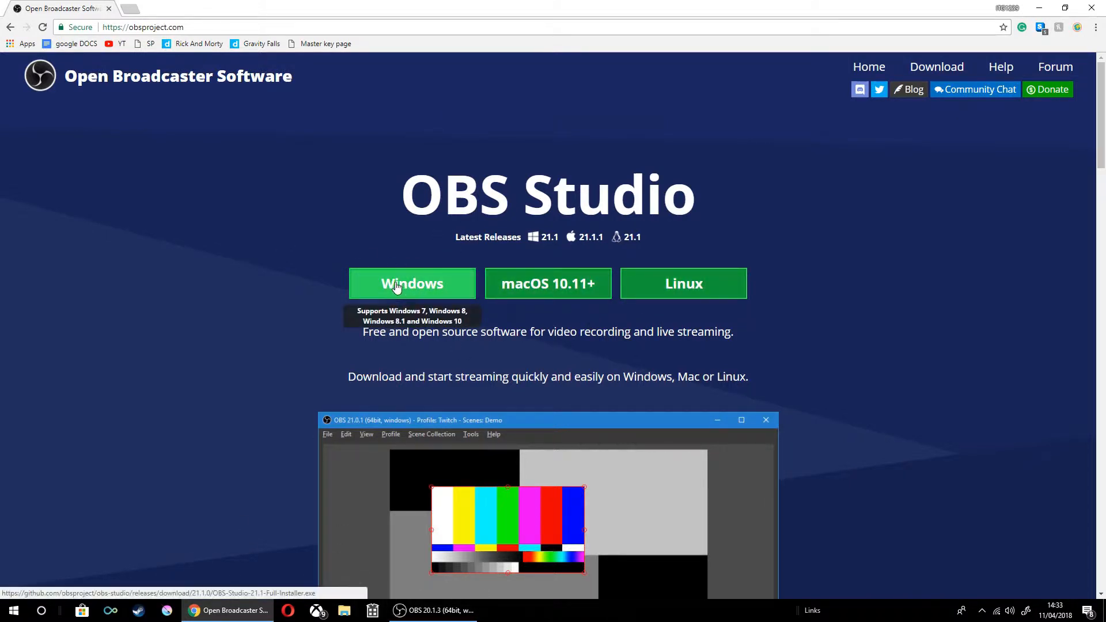
mouse_move(425, 349)
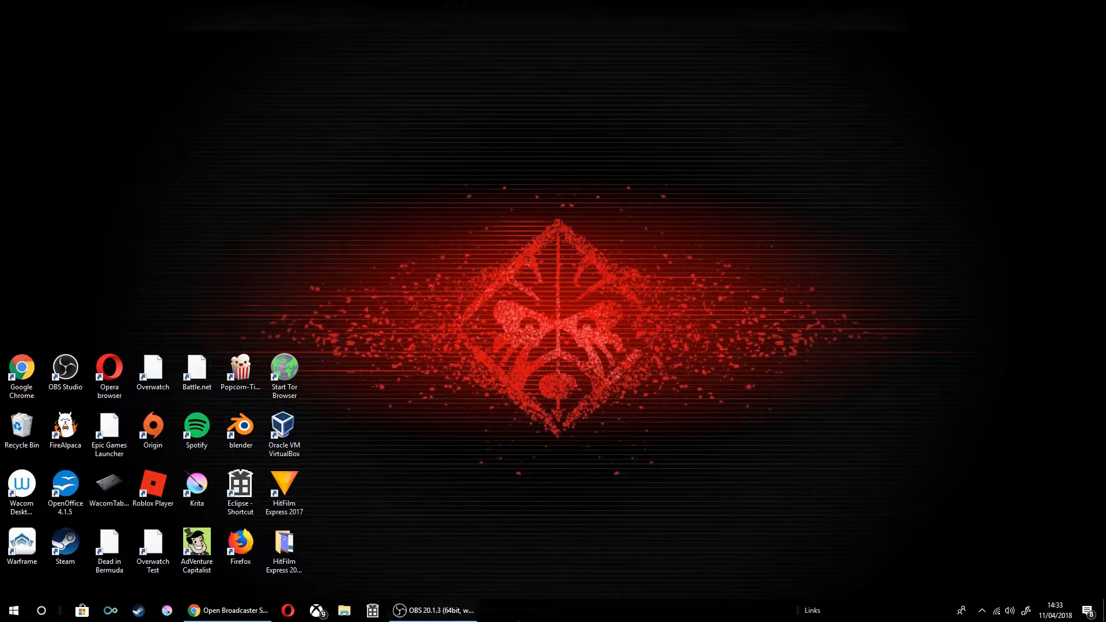
- Close the Chrome window with the OBS Studio site from the taskbar
left_click(152, 430)
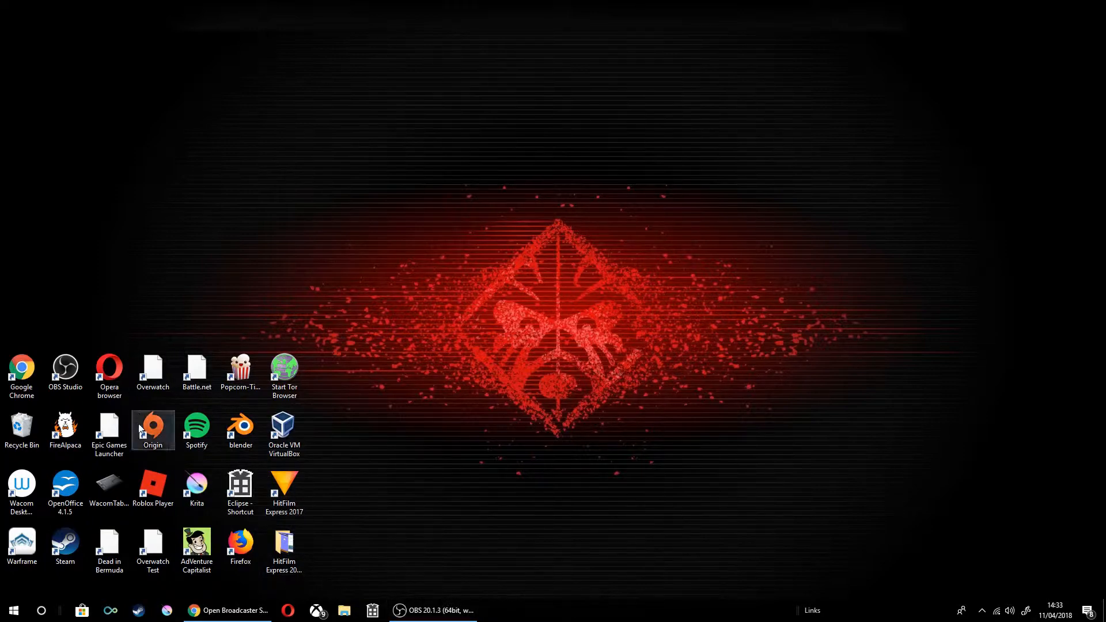
left_click(241, 429)
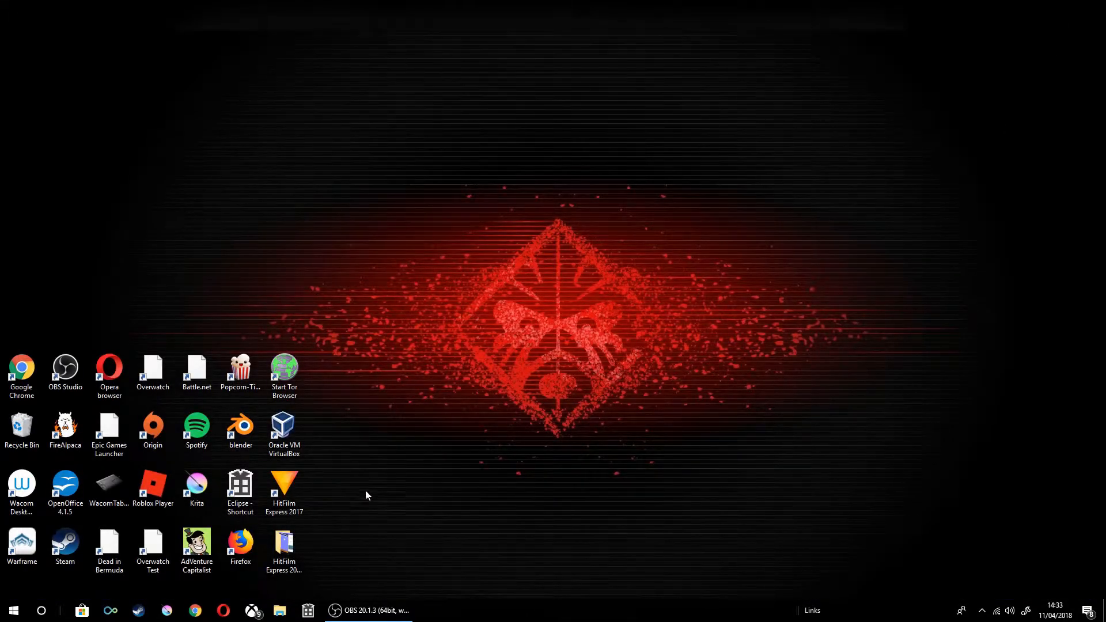
left_click(284, 546)
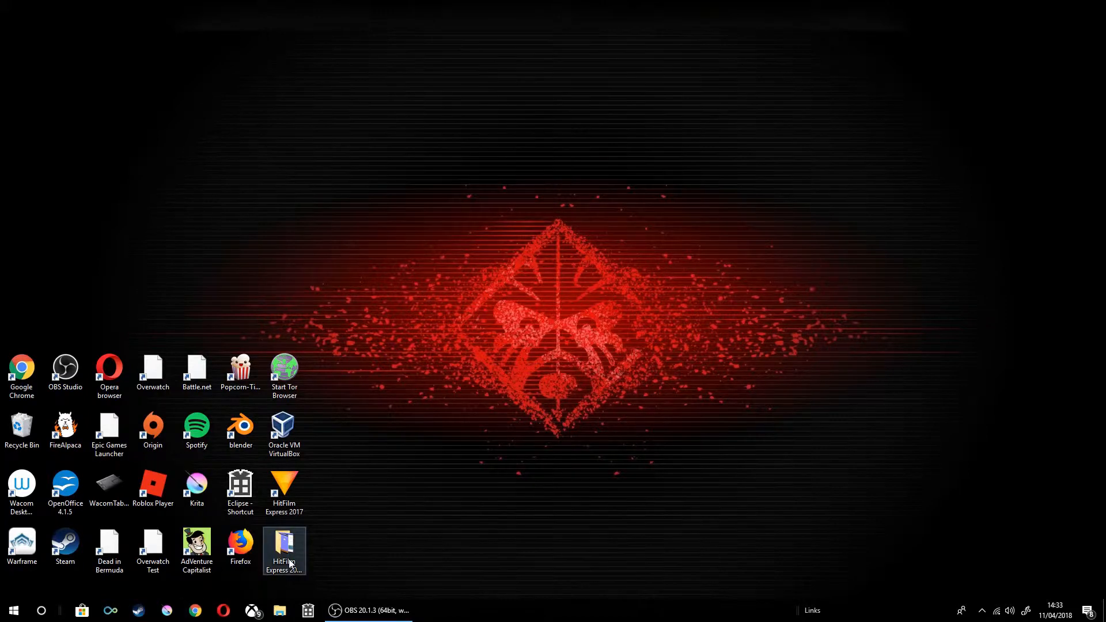
left_click(196, 370)
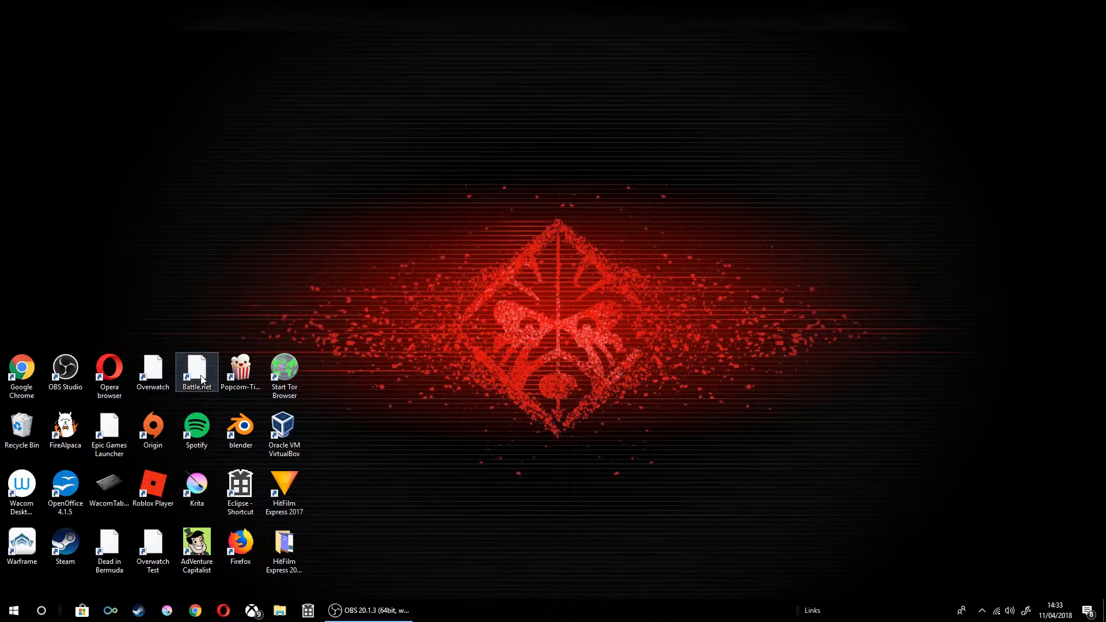
mouse_move(229, 445)
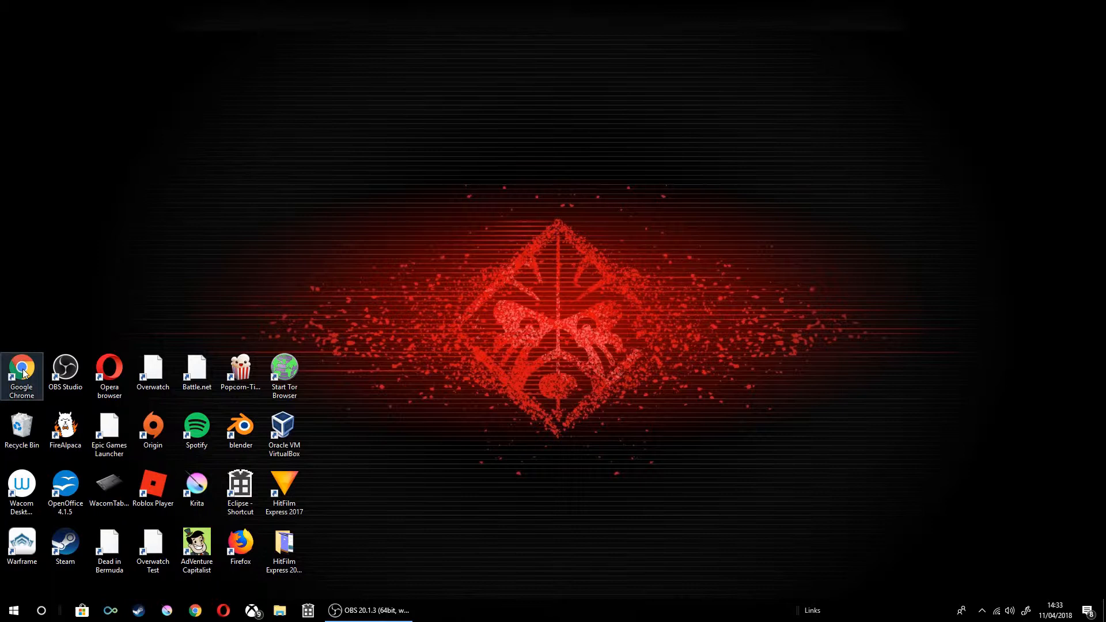
mouse_move(21, 364)
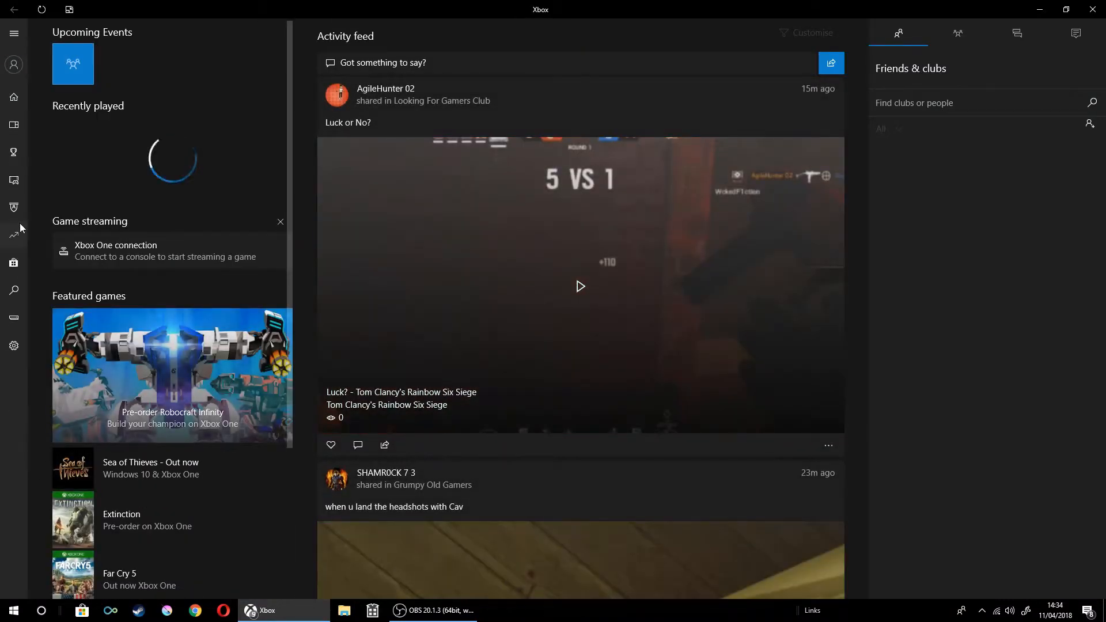
mouse_move(12, 318)
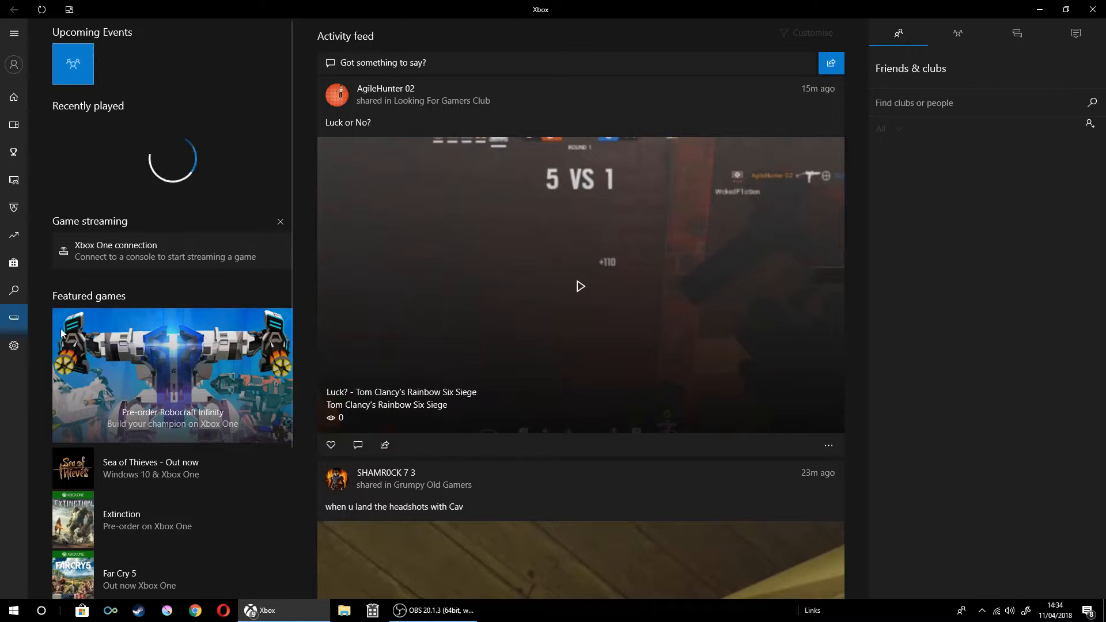
- Launch the Xbox app to its console connection page listing HIPSTER2008
left_click(12, 318)
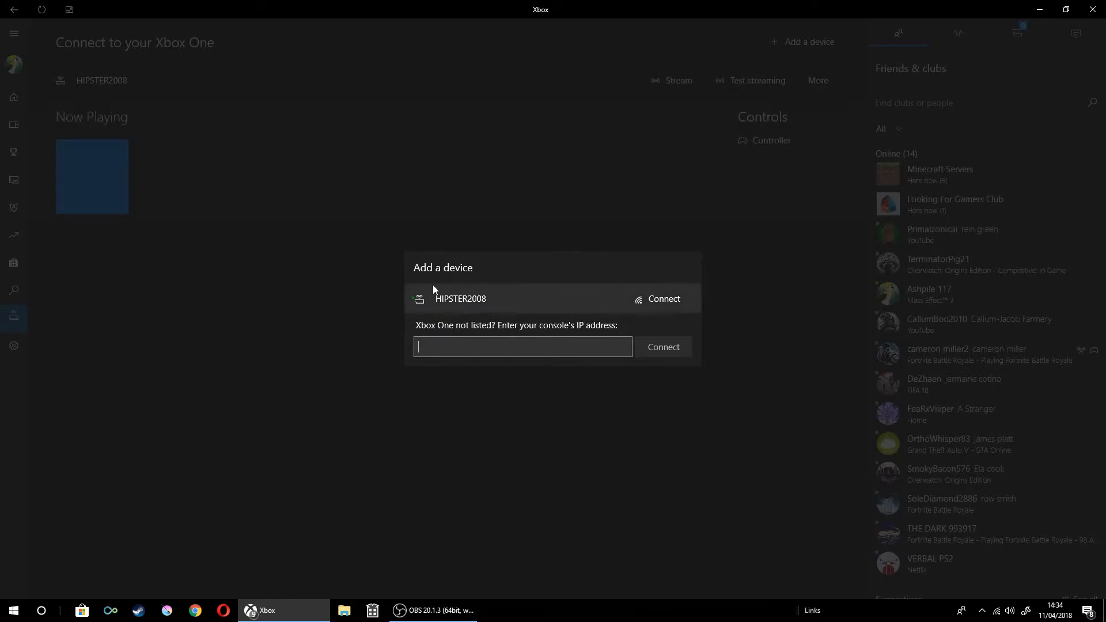
mouse_move(432, 309)
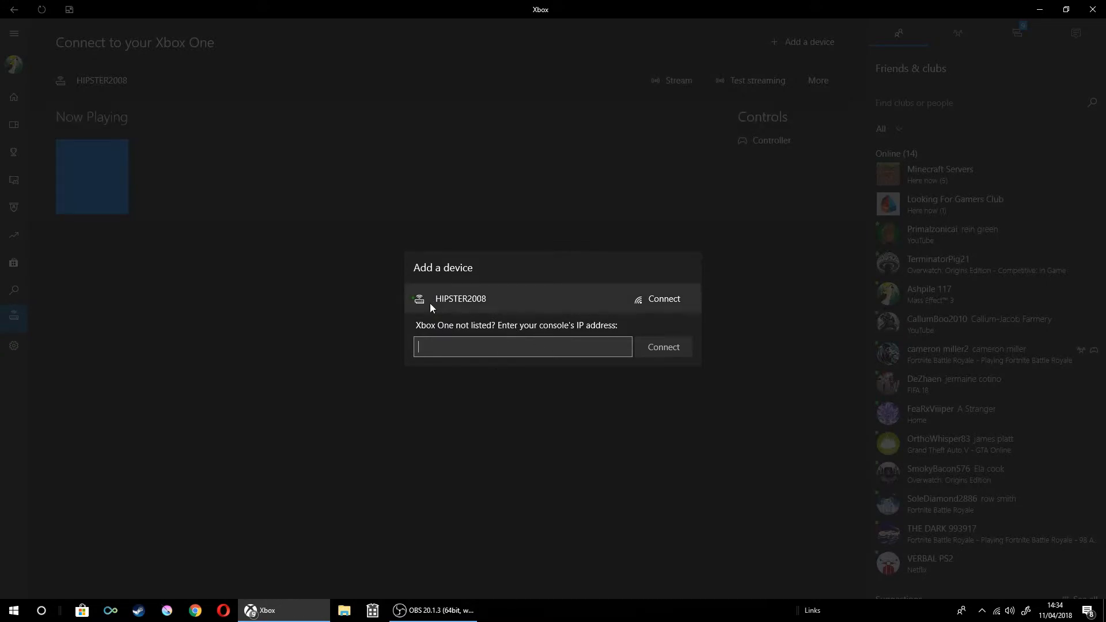
- Type stray text in the IP field, then close the Add a device dialog unconnected
type("jb;dsvlkdhsfbks")
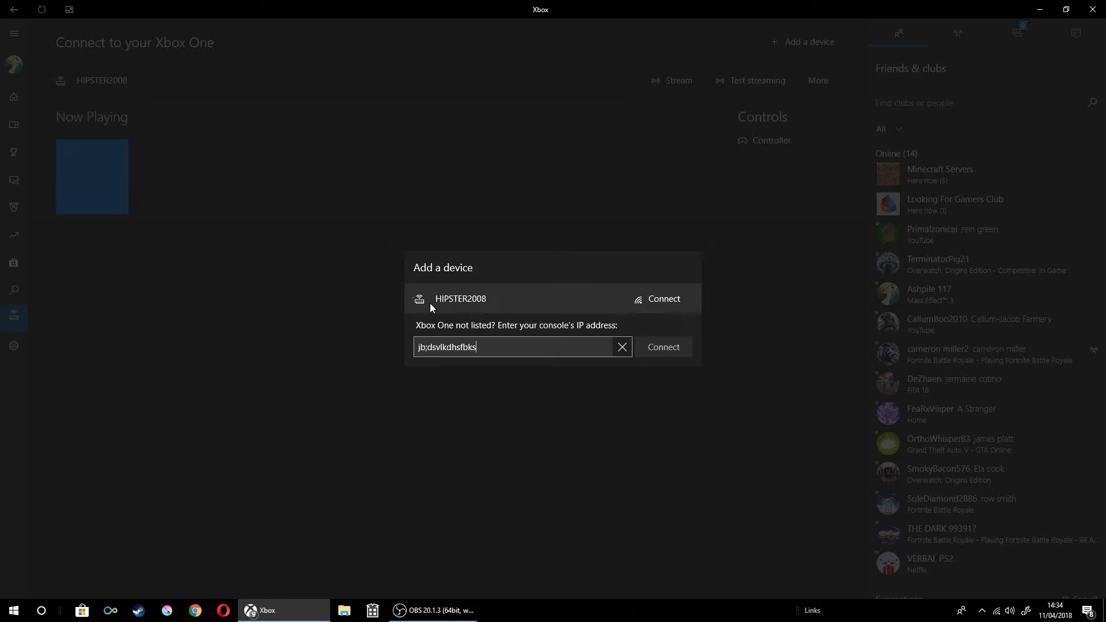
left_click(621, 347)
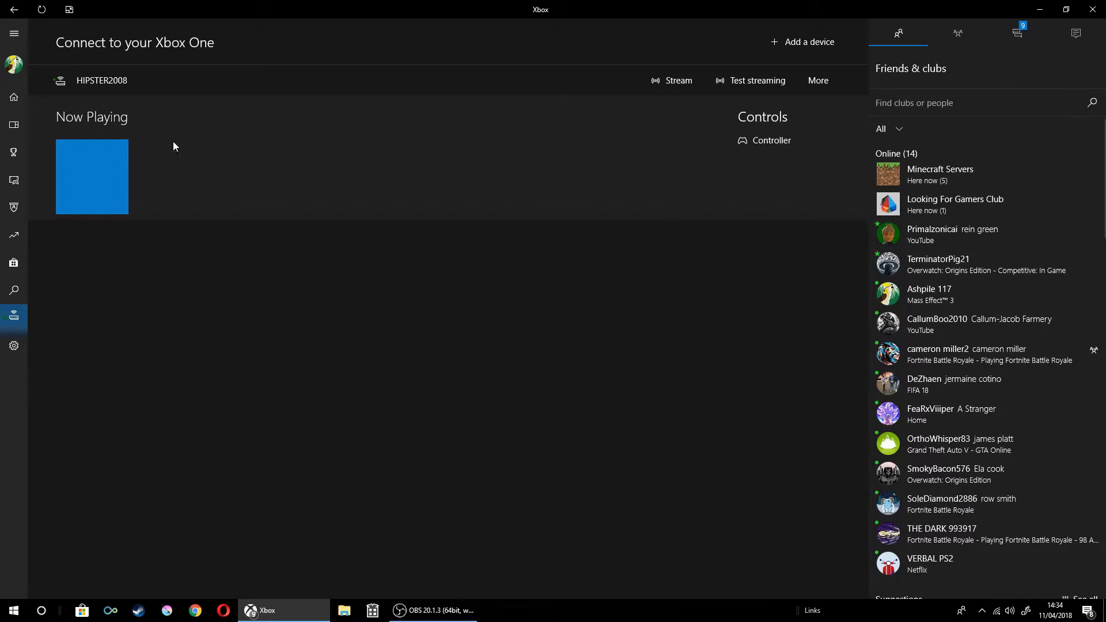
mouse_move(788, 153)
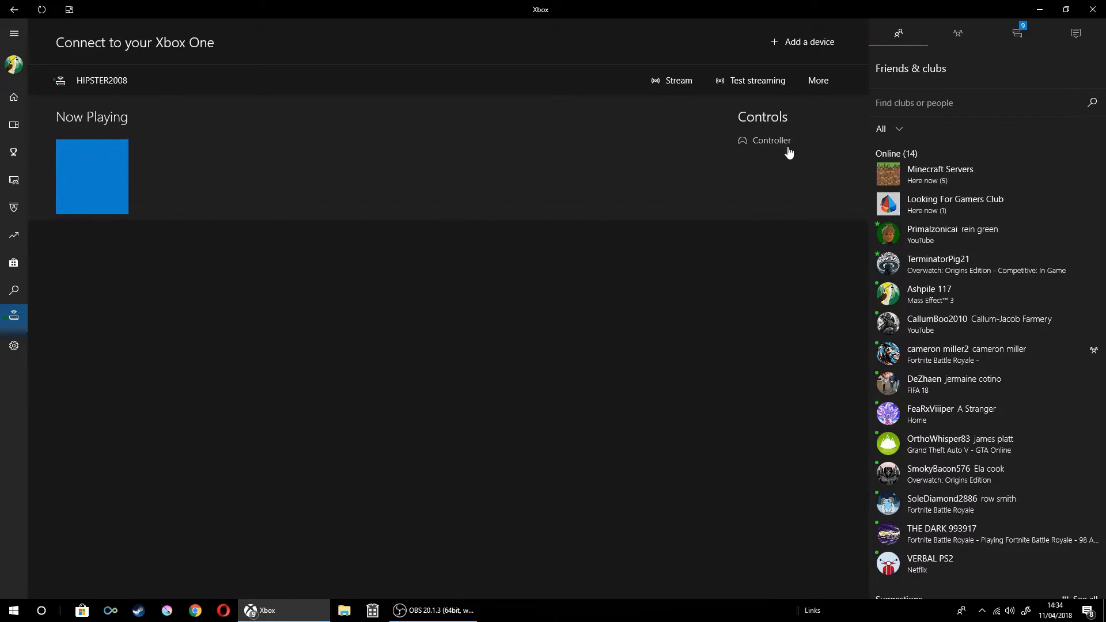
left_click(764, 140)
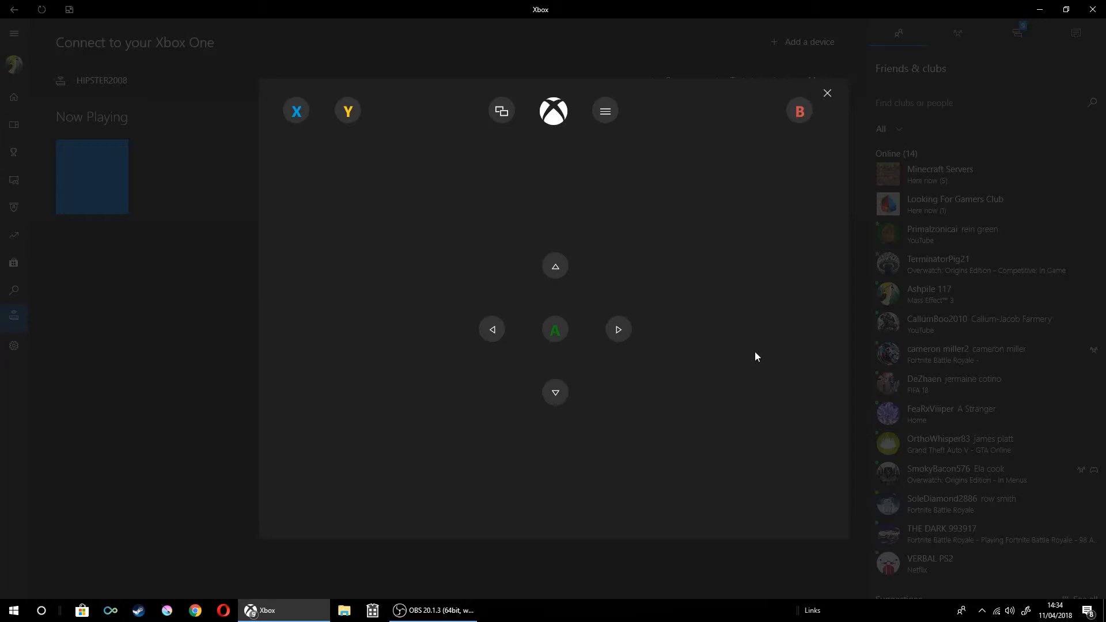
left_click(827, 92)
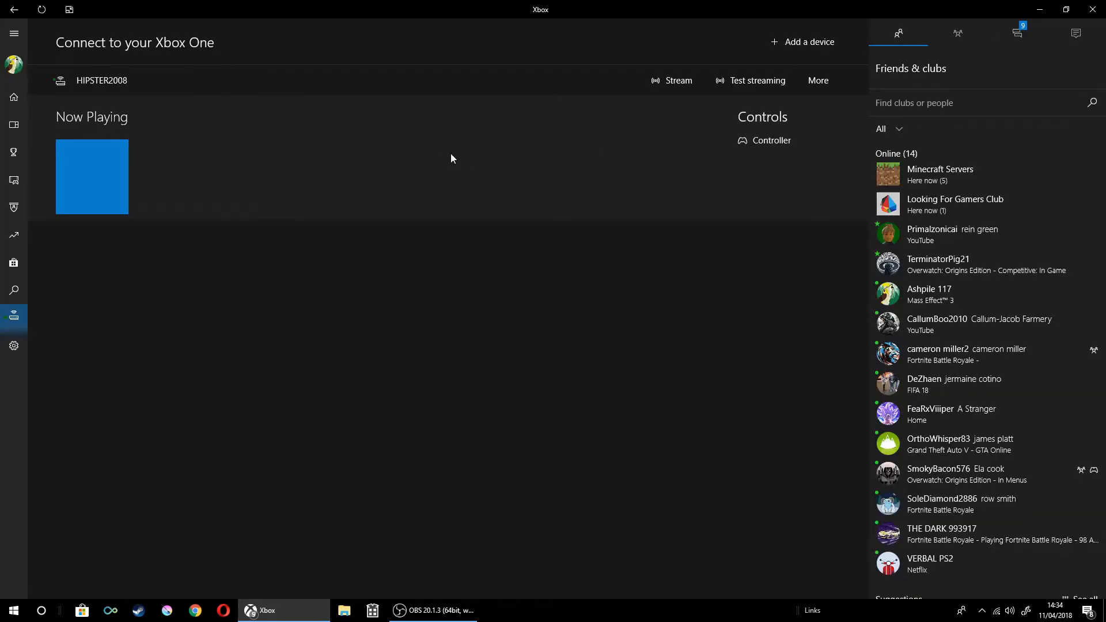
mouse_move(708, 90)
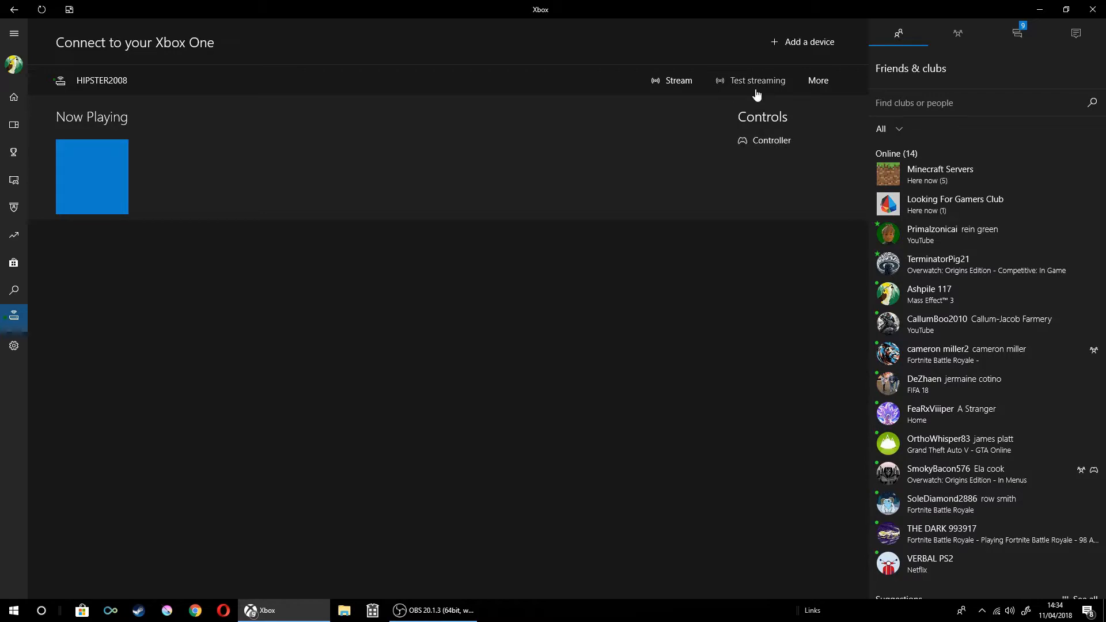
mouse_move(988, 266)
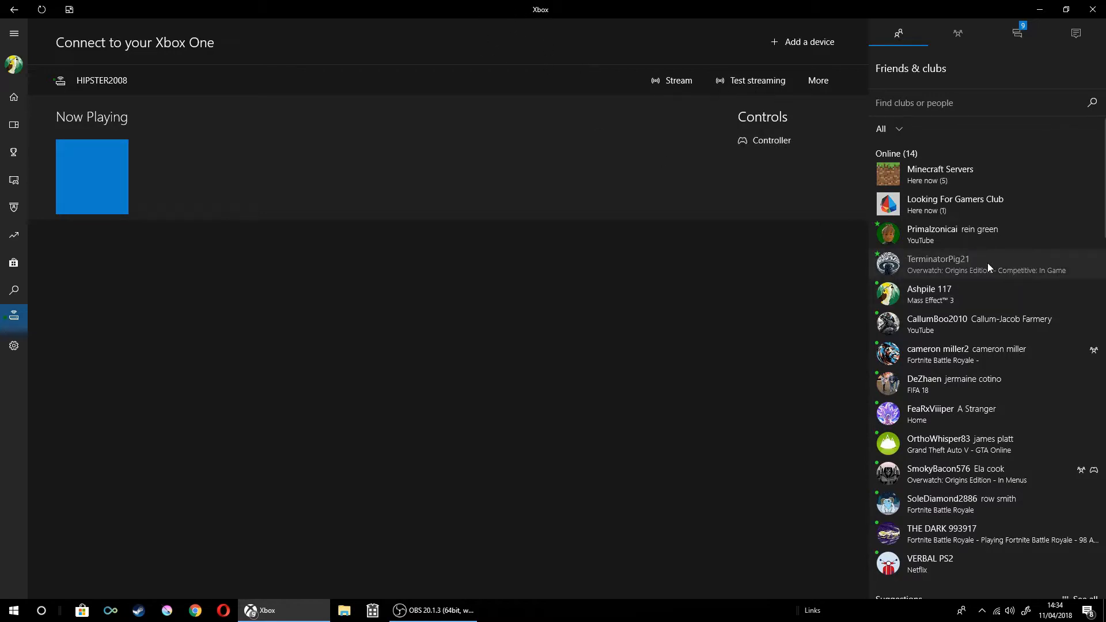
mouse_move(938, 265)
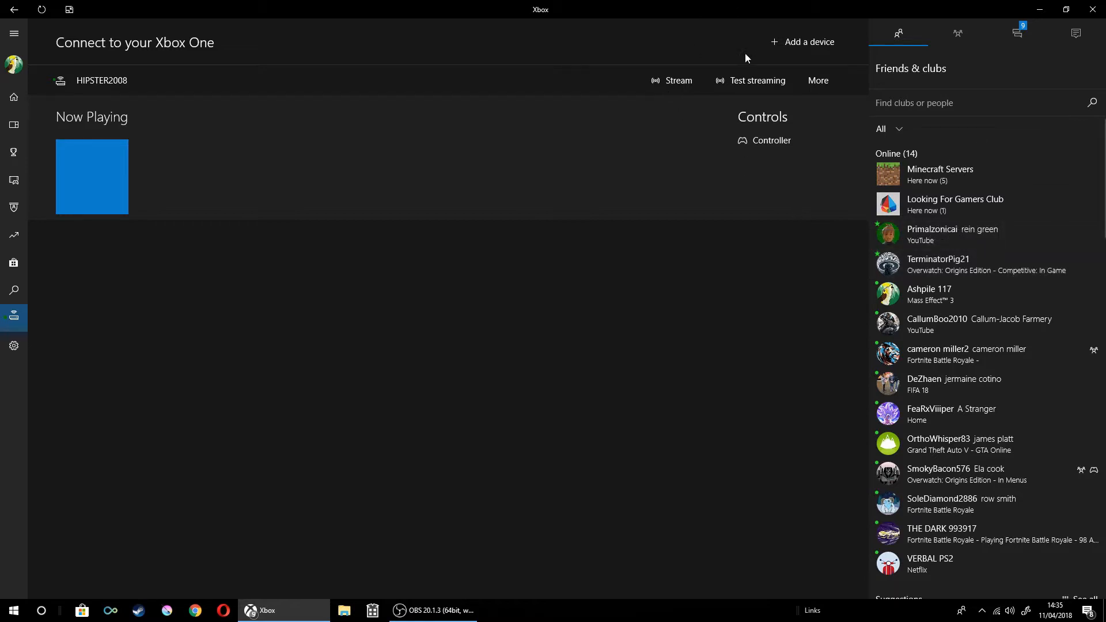
mouse_move(757, 81)
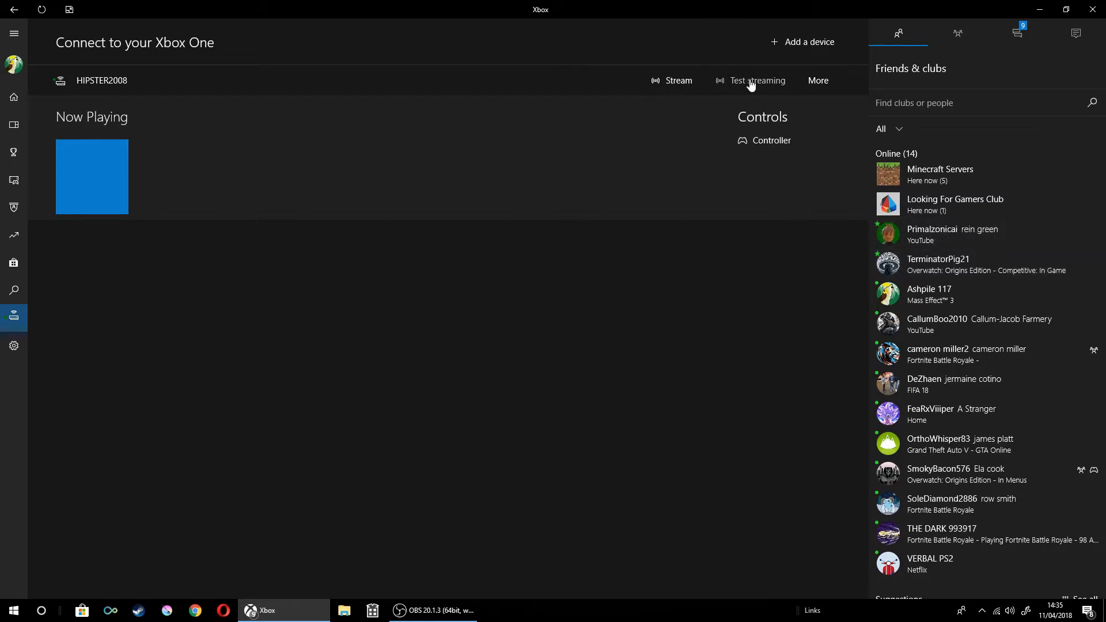
mouse_move(712, 63)
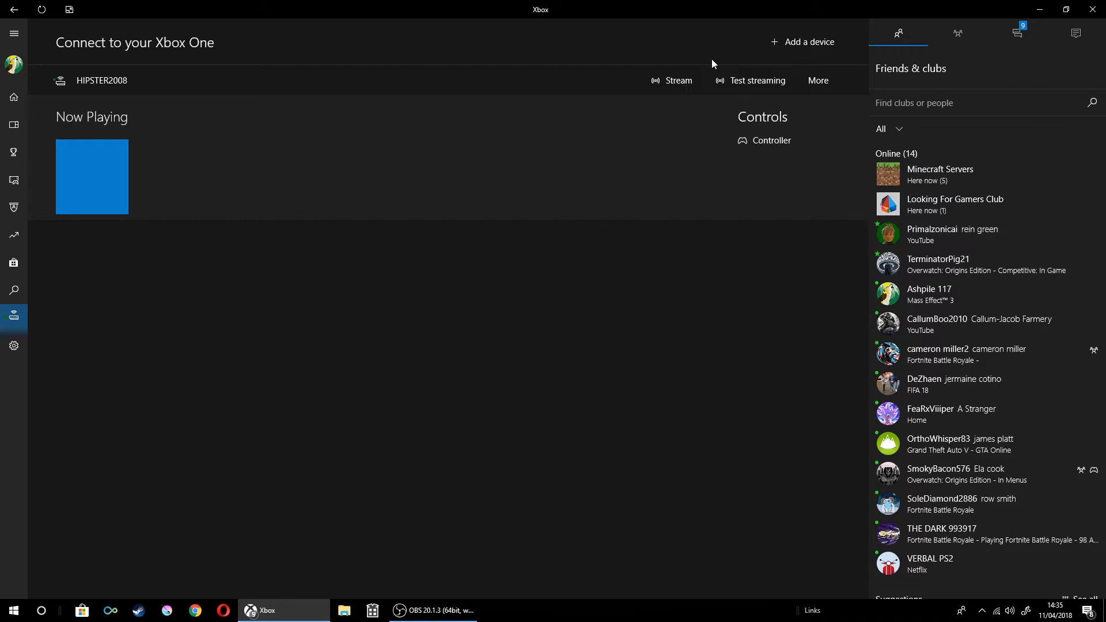
mouse_move(677, 84)
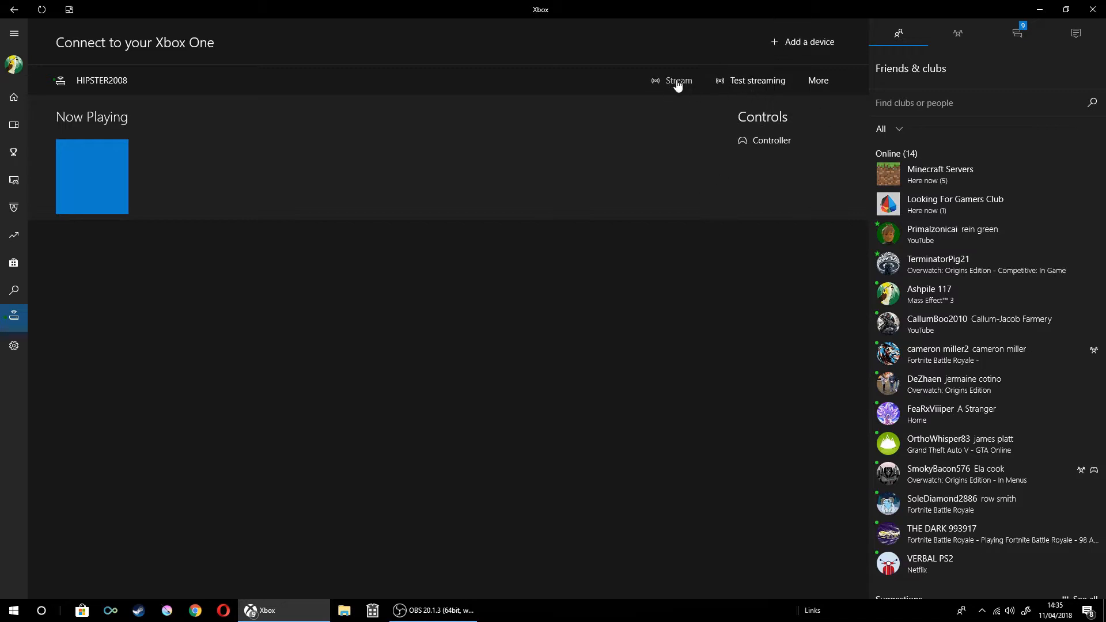
- Start streaming from HIPSTER2008 and answer the no-controller warning
left_click(678, 81)
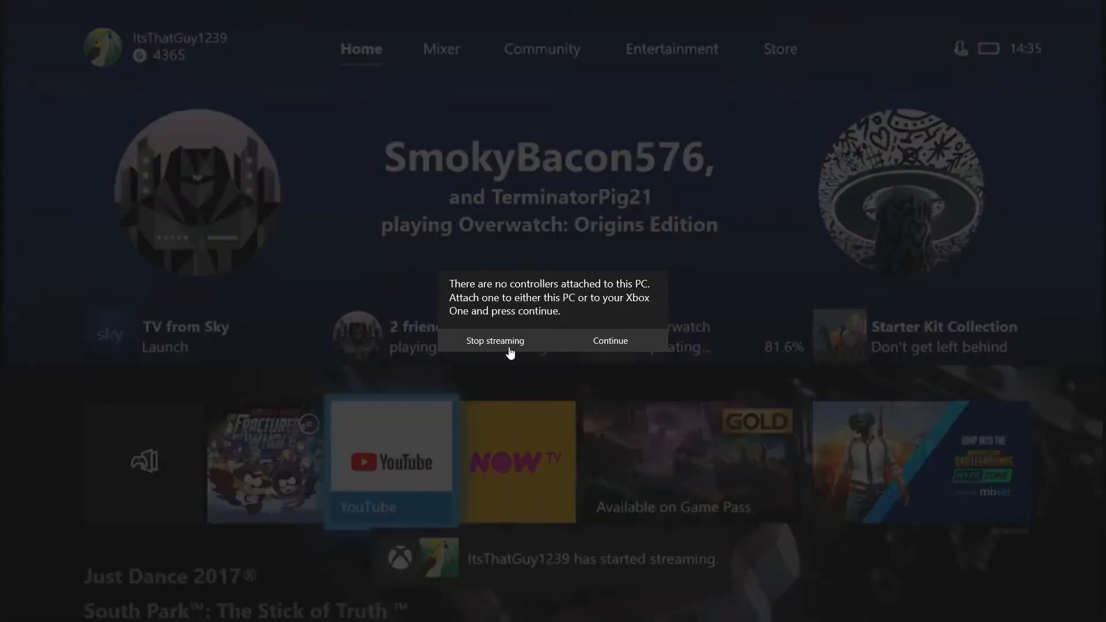
left_click(609, 340)
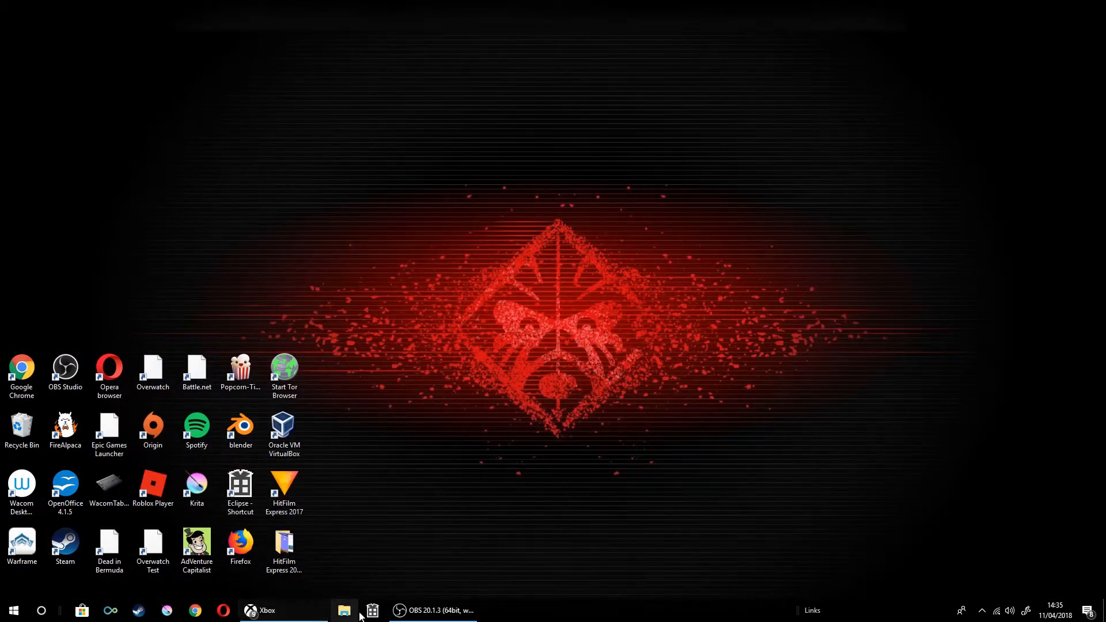
- Restore OBS Studio from the taskbar to its Stream settings
left_click(345, 610)
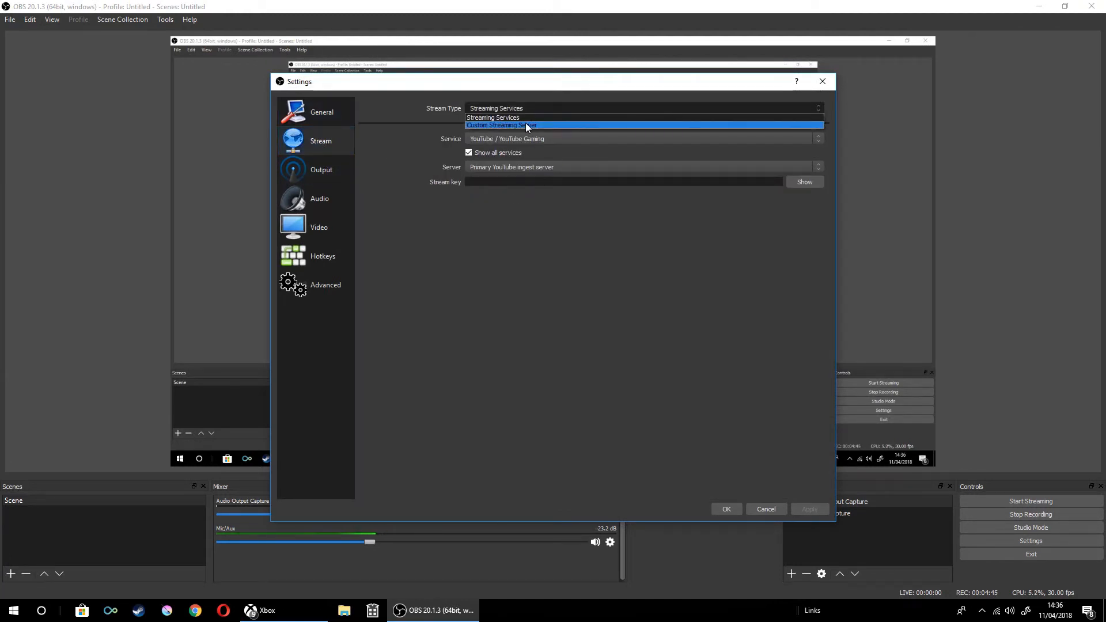
- Switch Stream Type to Custom Streaming Server, then back to Streaming Services with Twitch
left_click(501, 125)
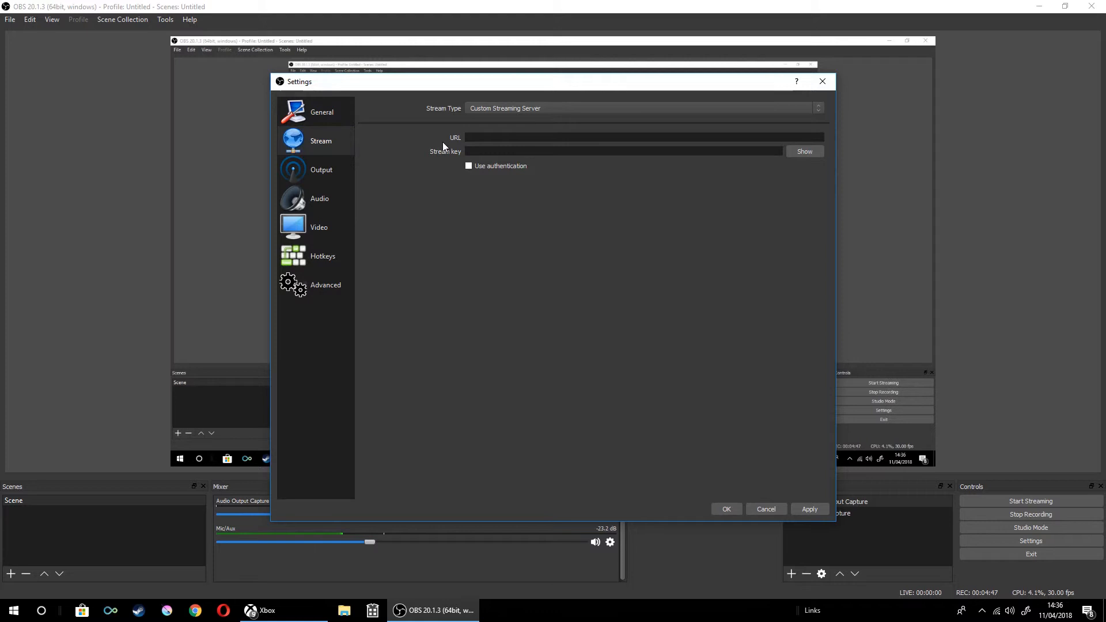
left_click(641, 108)
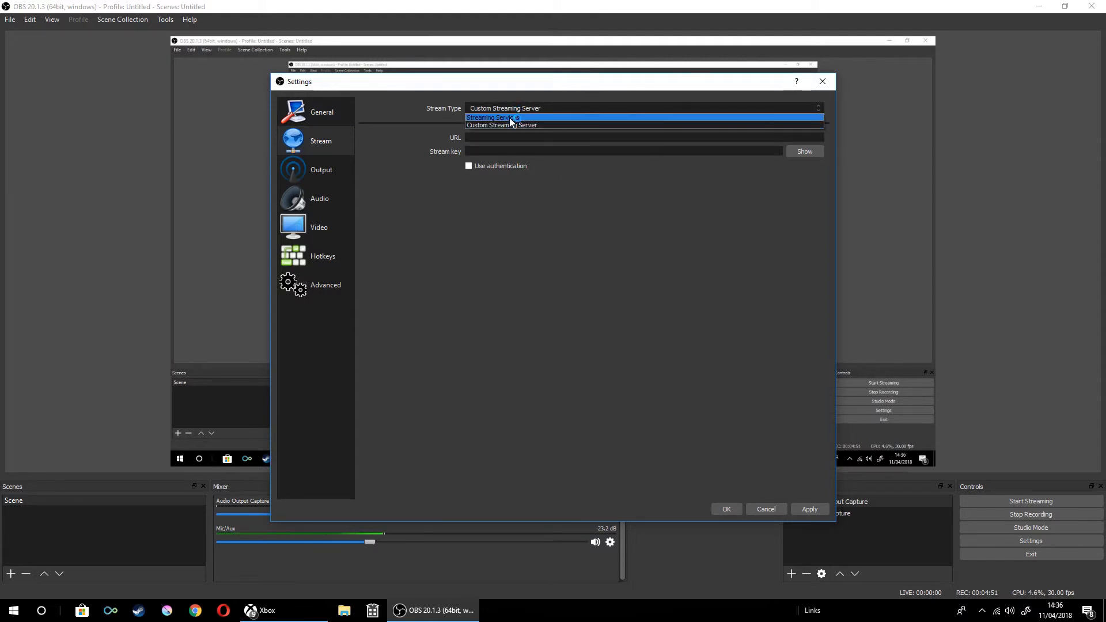
left_click(491, 117)
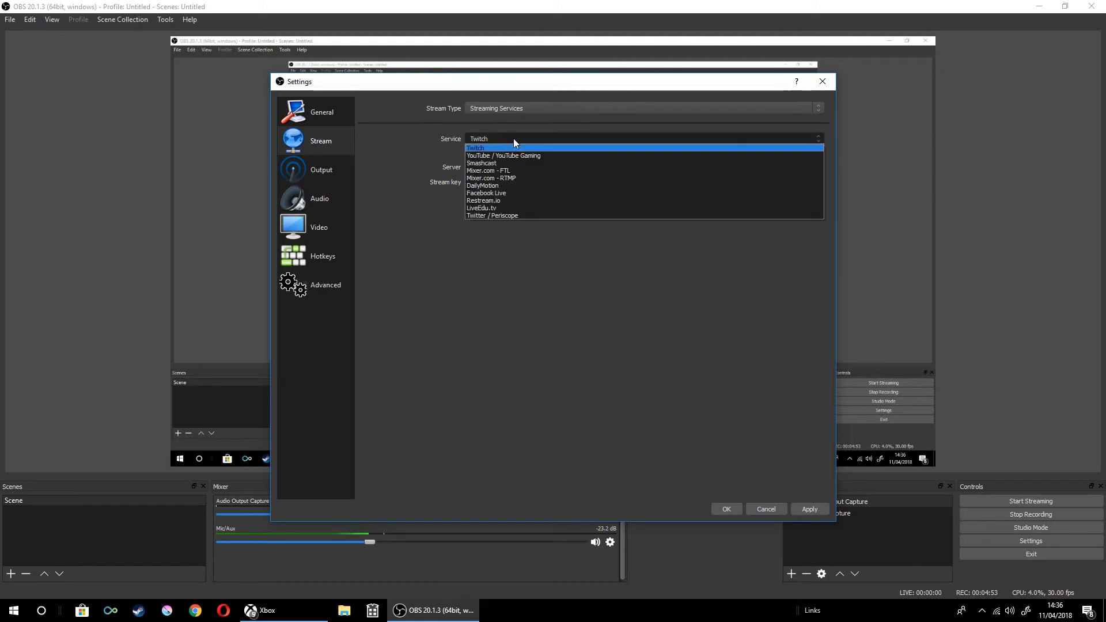
mouse_move(566, 170)
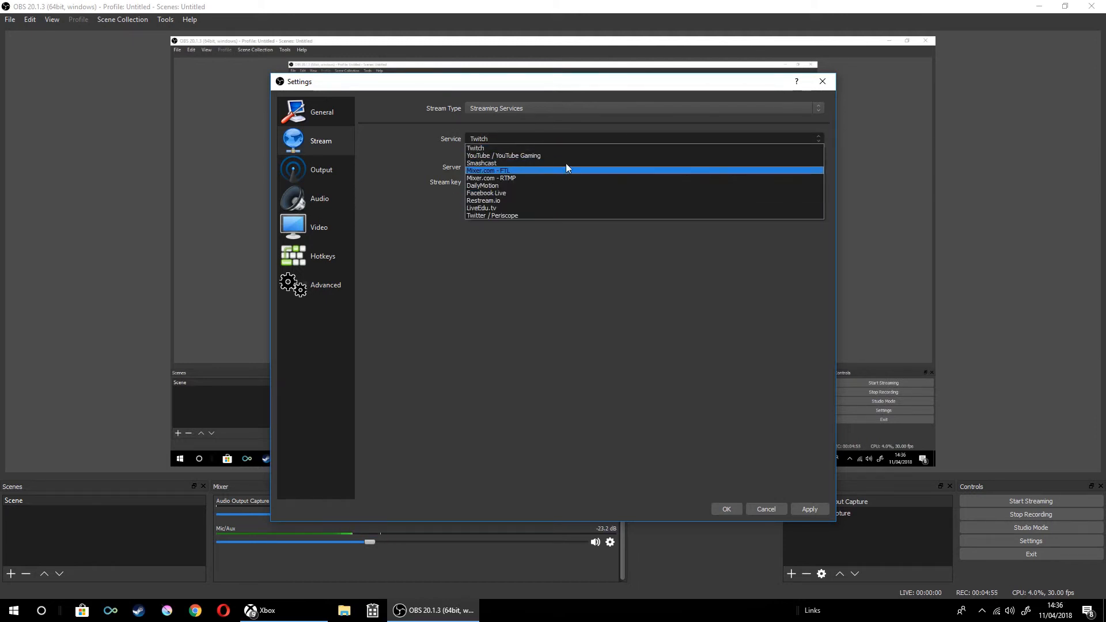
mouse_move(483, 194)
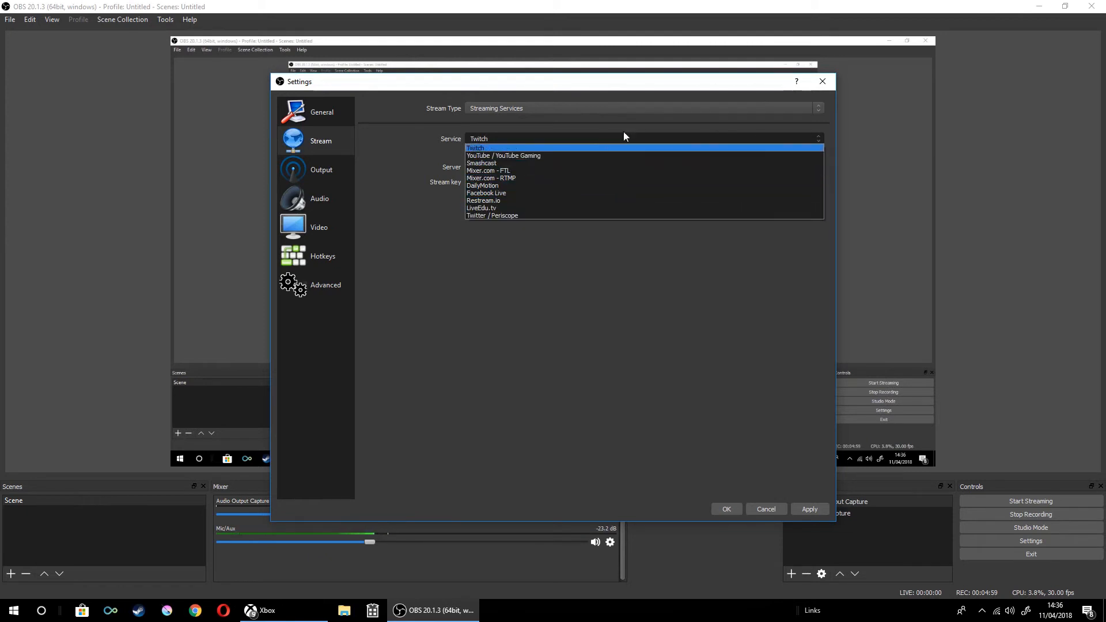
left_click(475, 148)
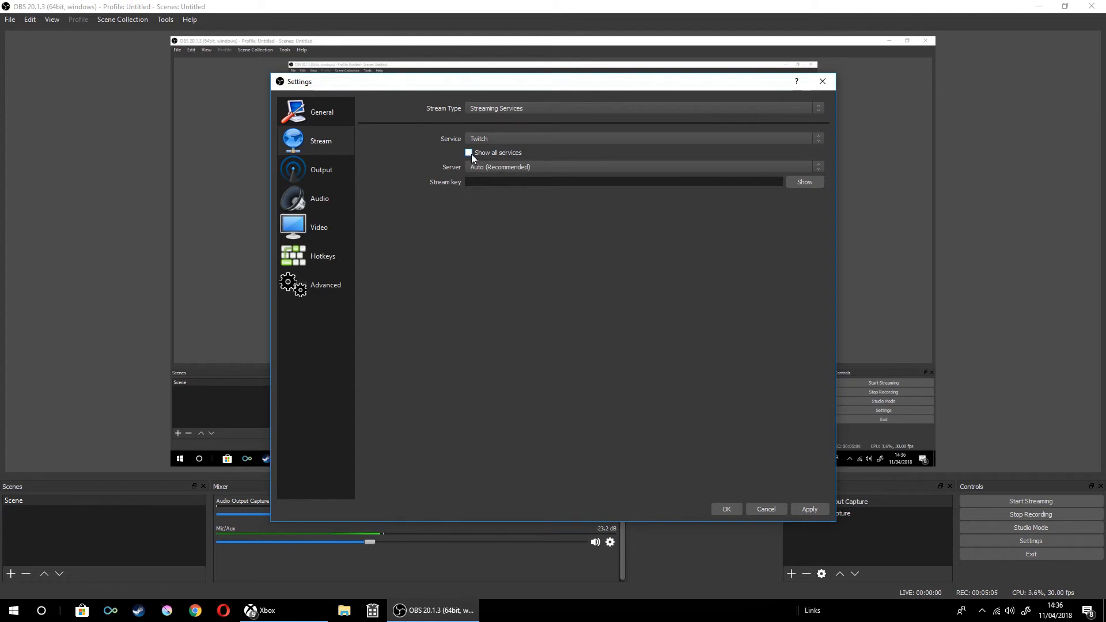
left_click(642, 138)
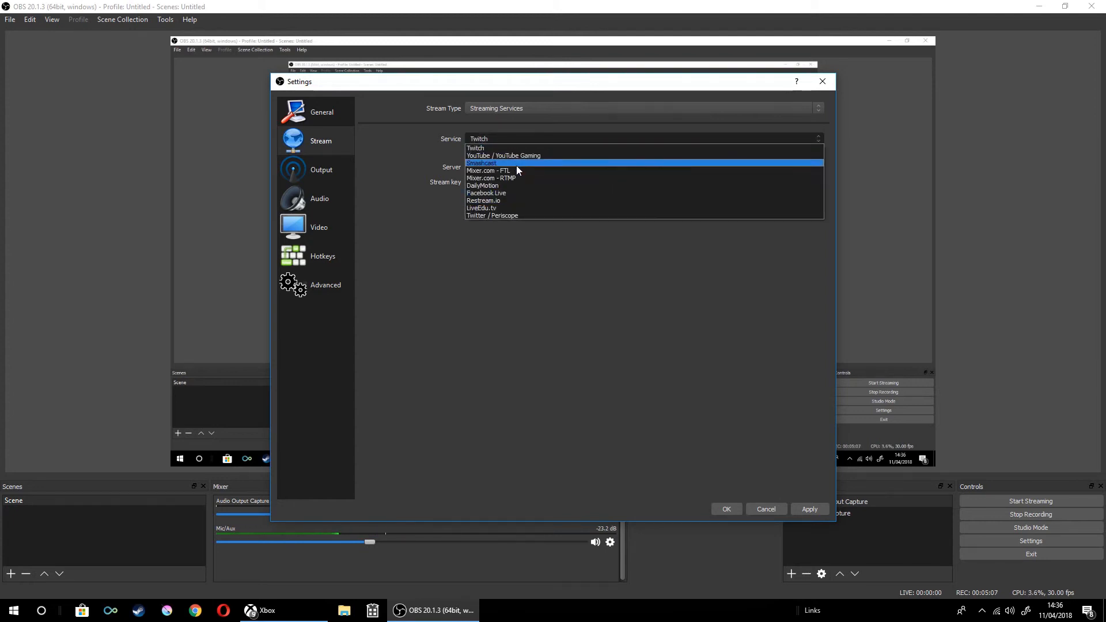
mouse_move(491, 178)
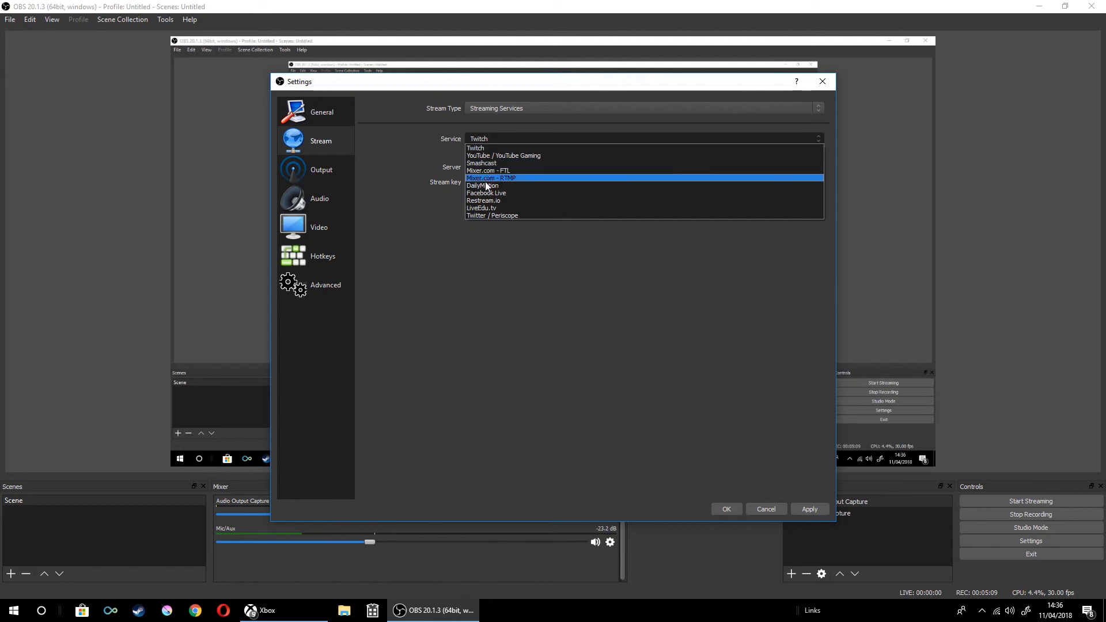
mouse_move(484, 185)
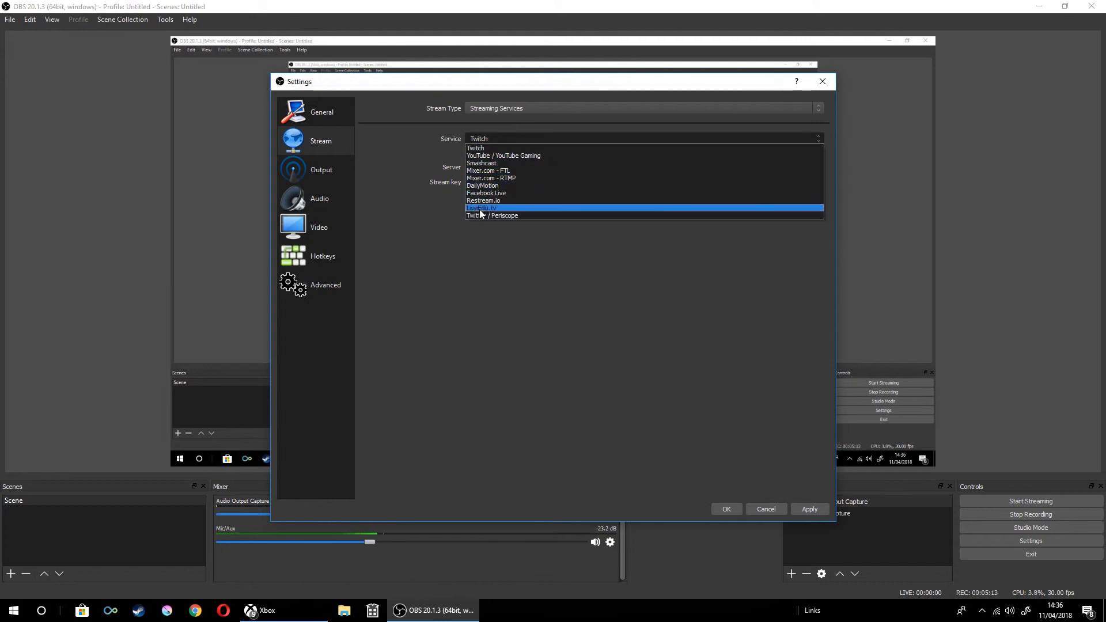
mouse_move(522, 208)
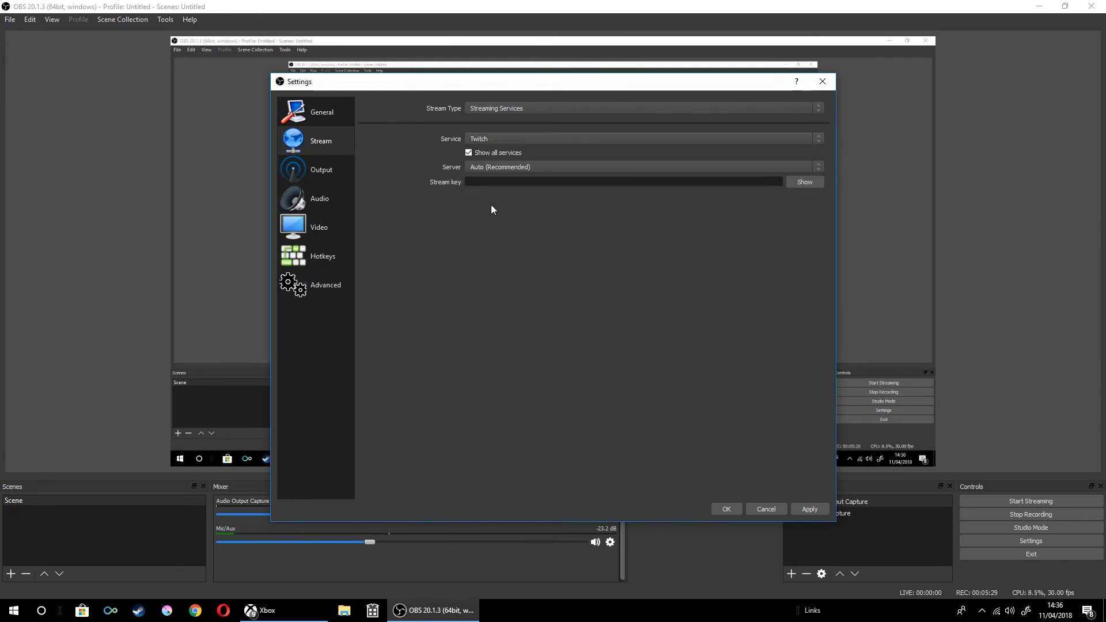
- Choose YouTube / YouTube Gaming as the service and close Settings, prompting to save
left_click(640, 138)
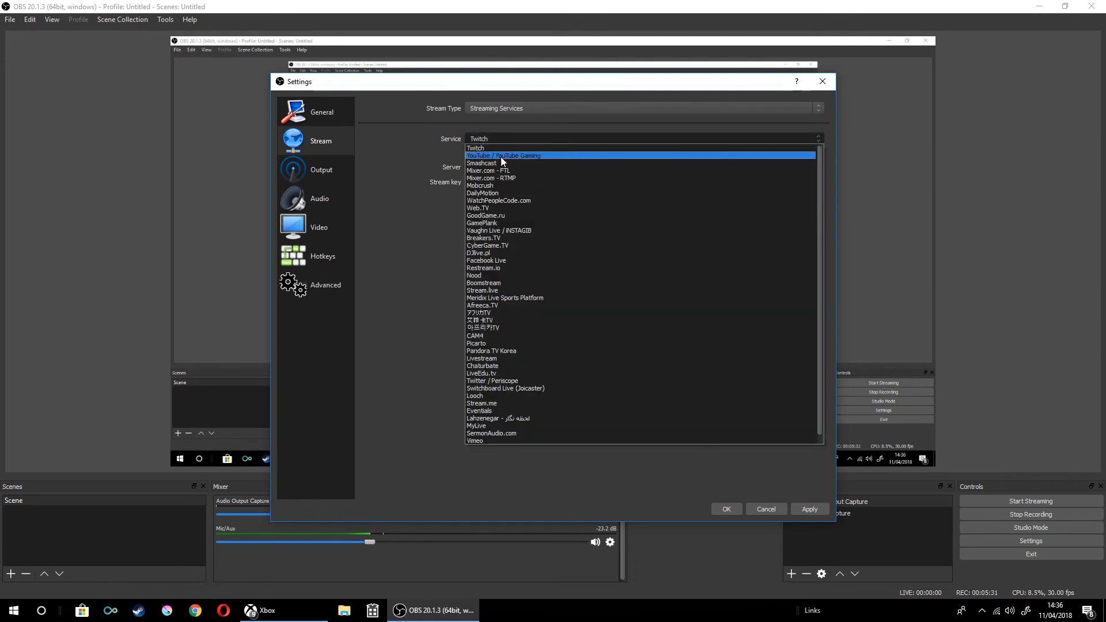
left_click(503, 155)
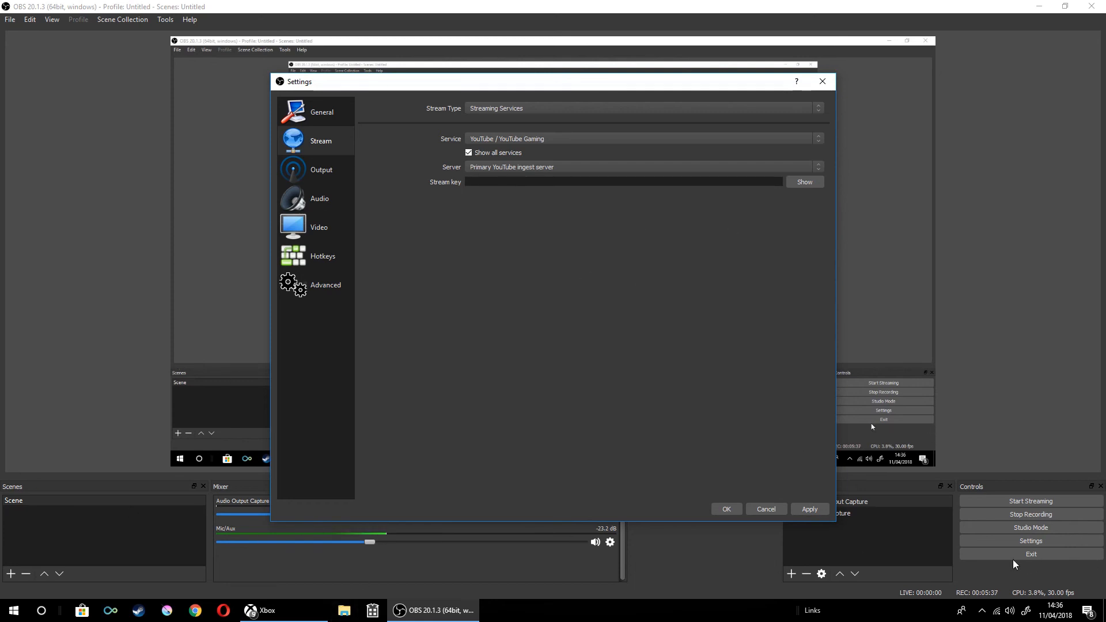
mouse_move(831, 115)
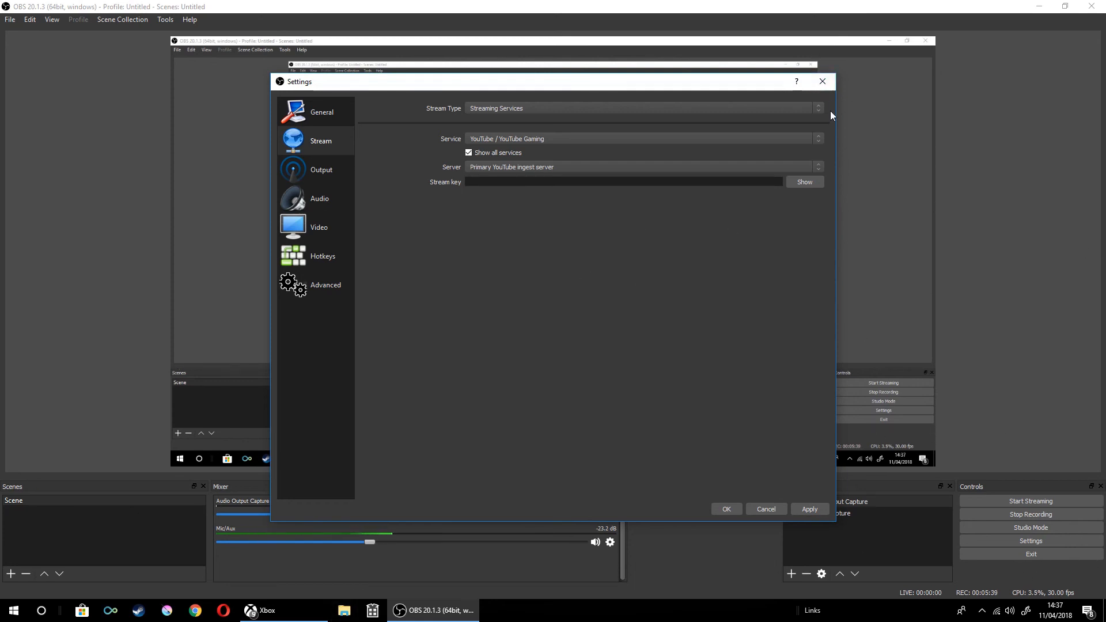
left_click(823, 81)
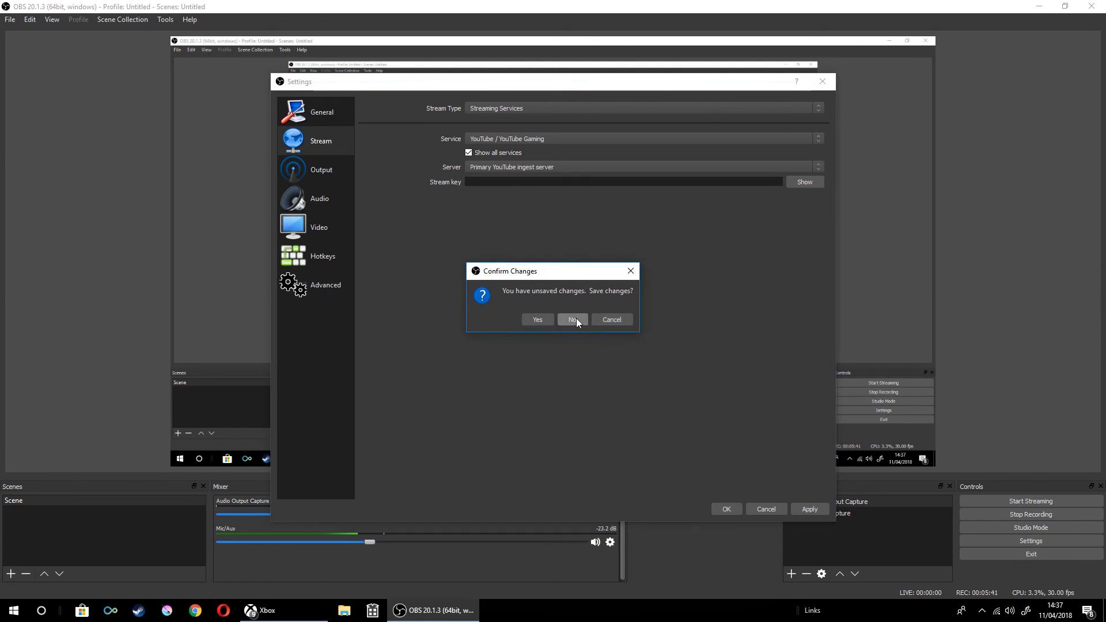